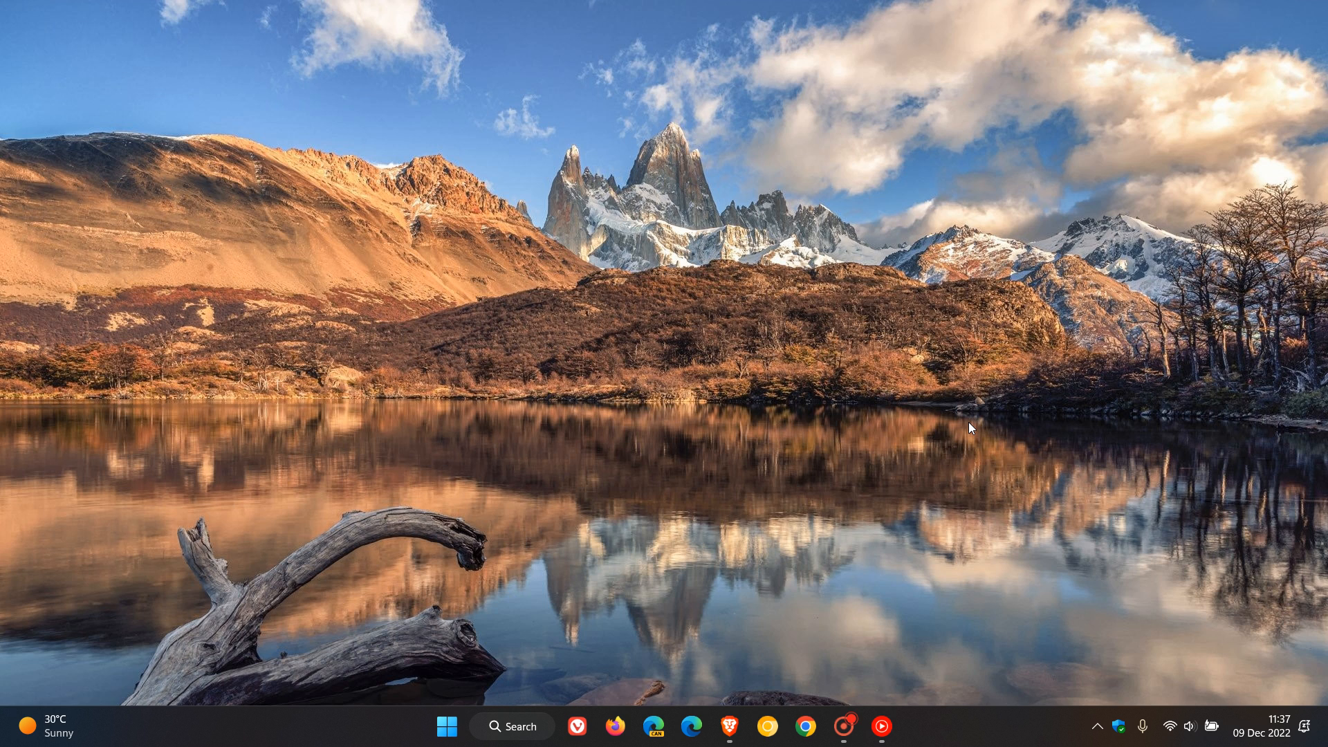
Step: Open Settings from the taskbar and go to the Windows Update page
click(447, 726)
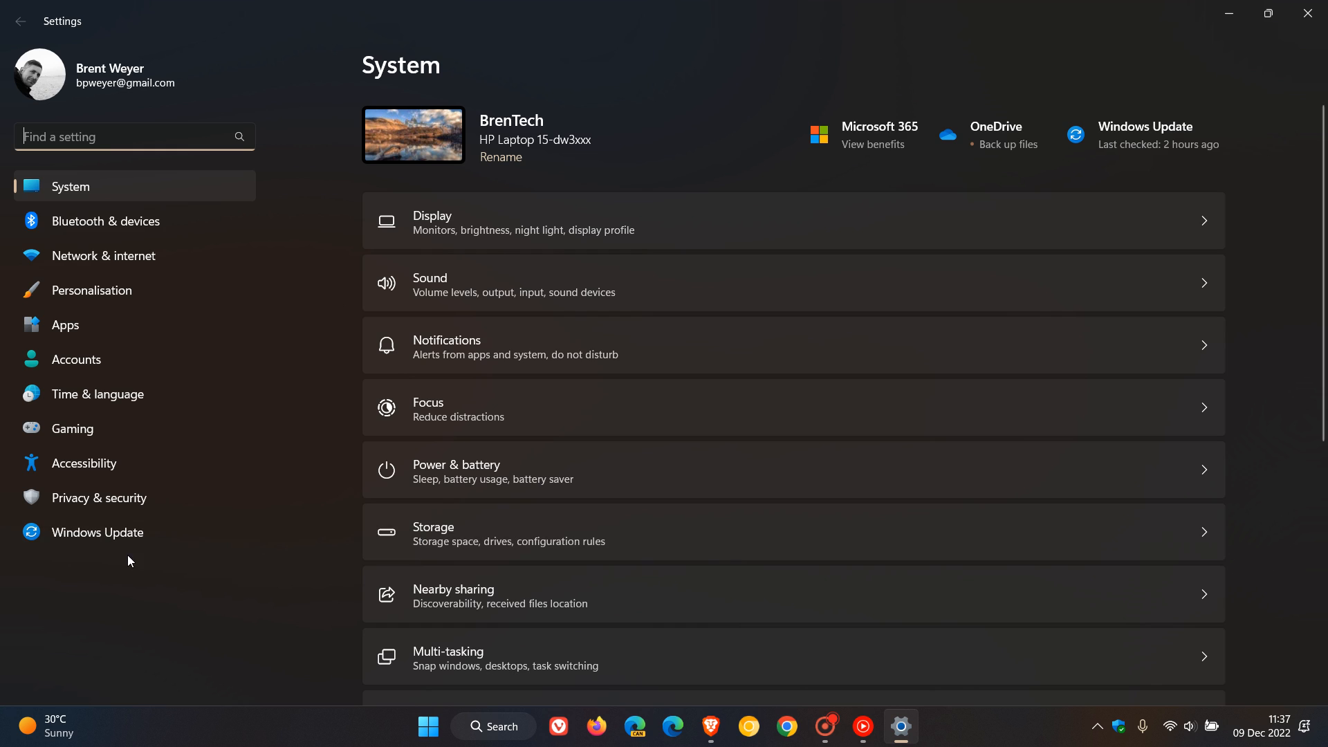
click(97, 531)
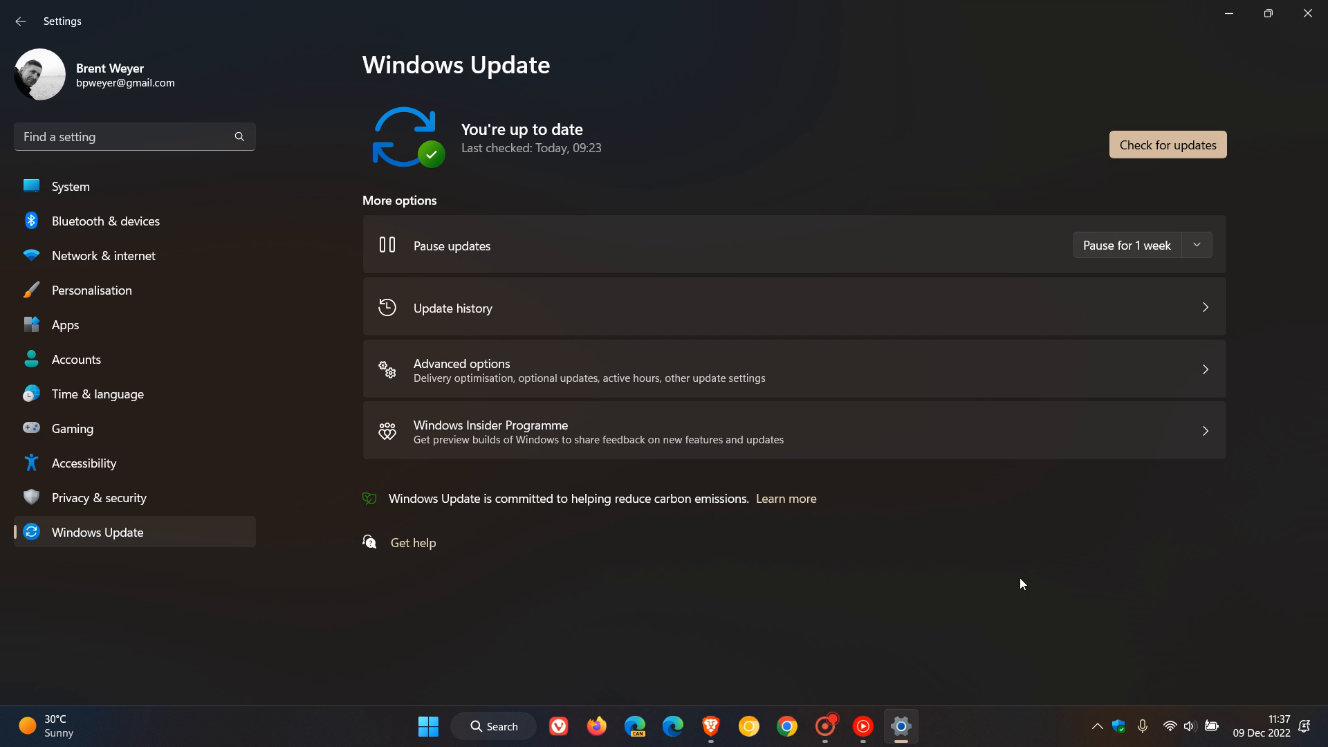
mouse_move(962, 573)
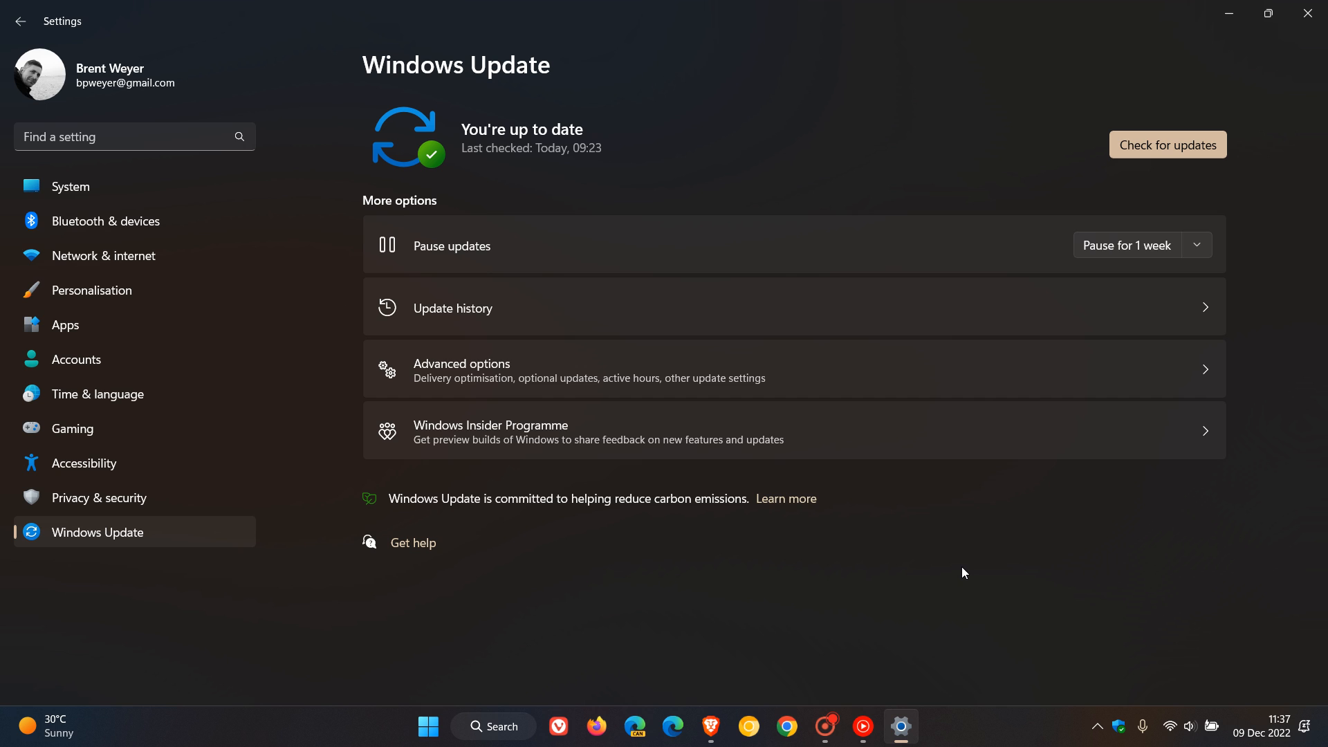
Step: Open Update history from the Windows Update page
click(451, 307)
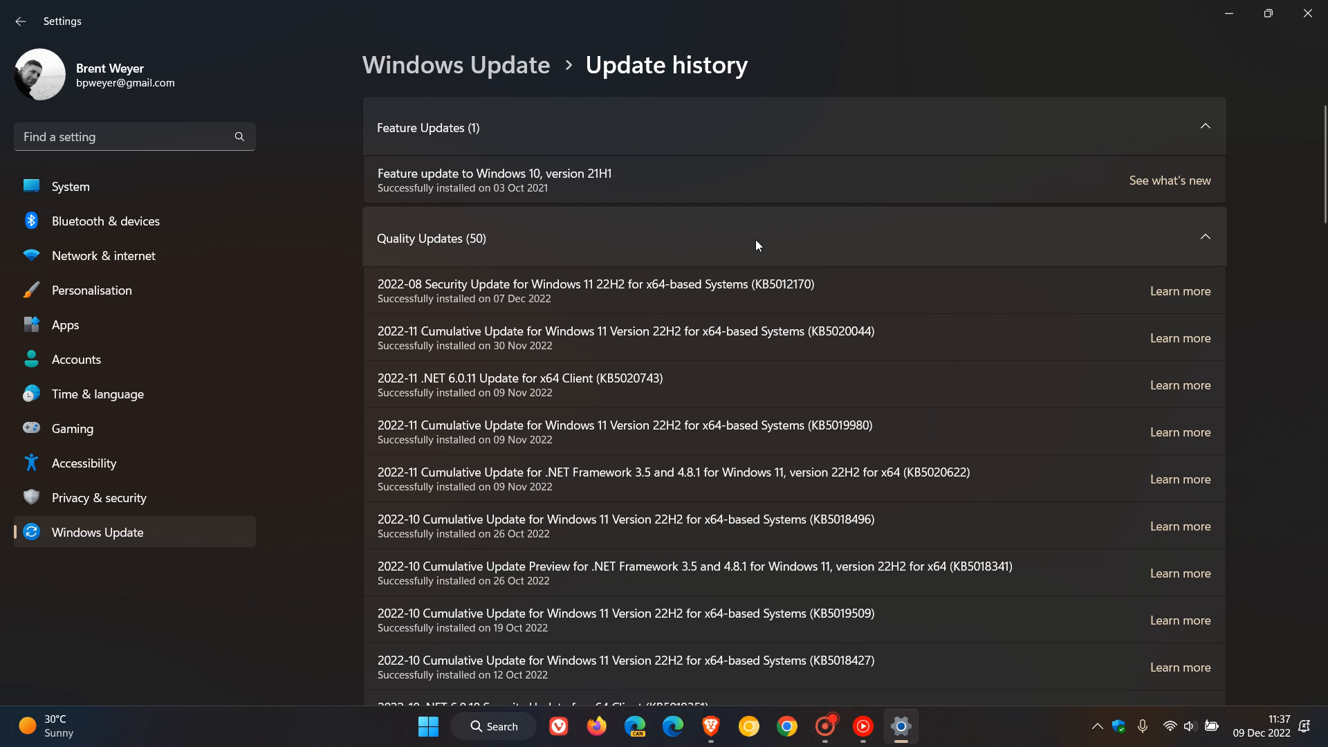
mouse_move(844, 307)
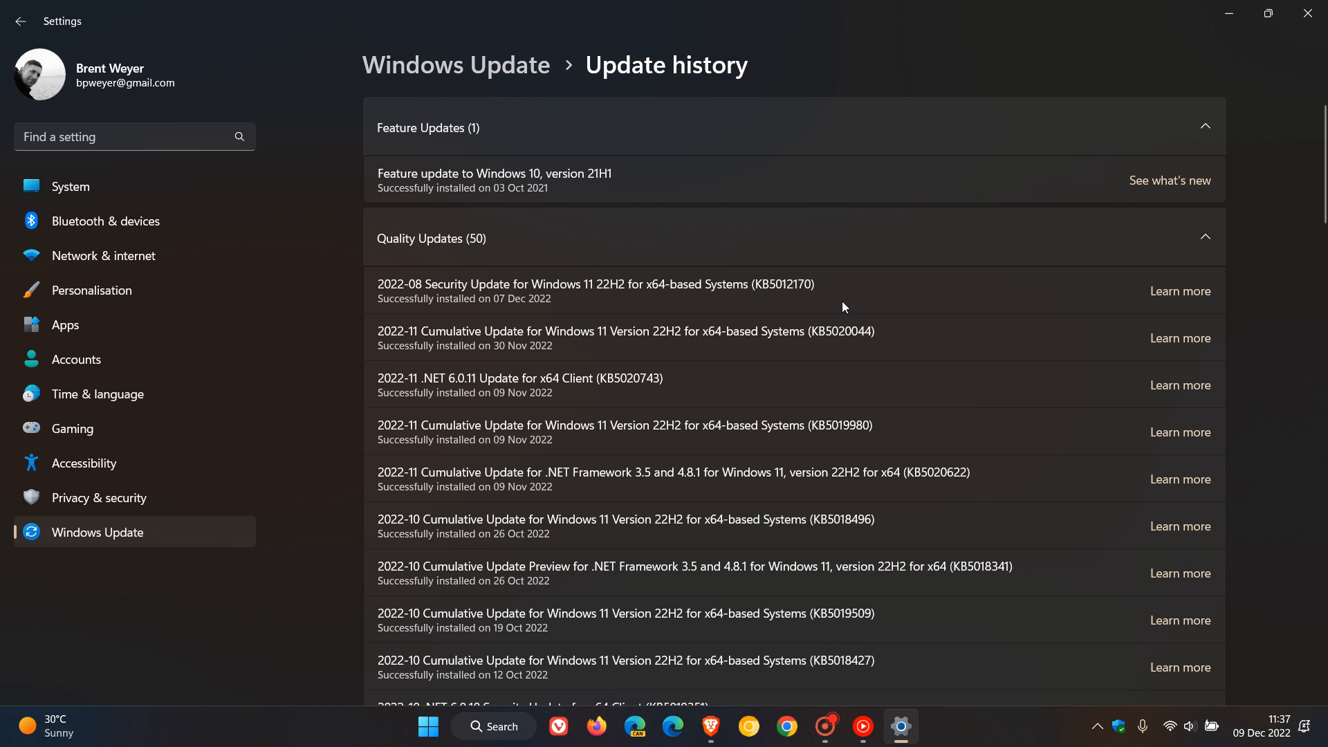
mouse_move(810, 309)
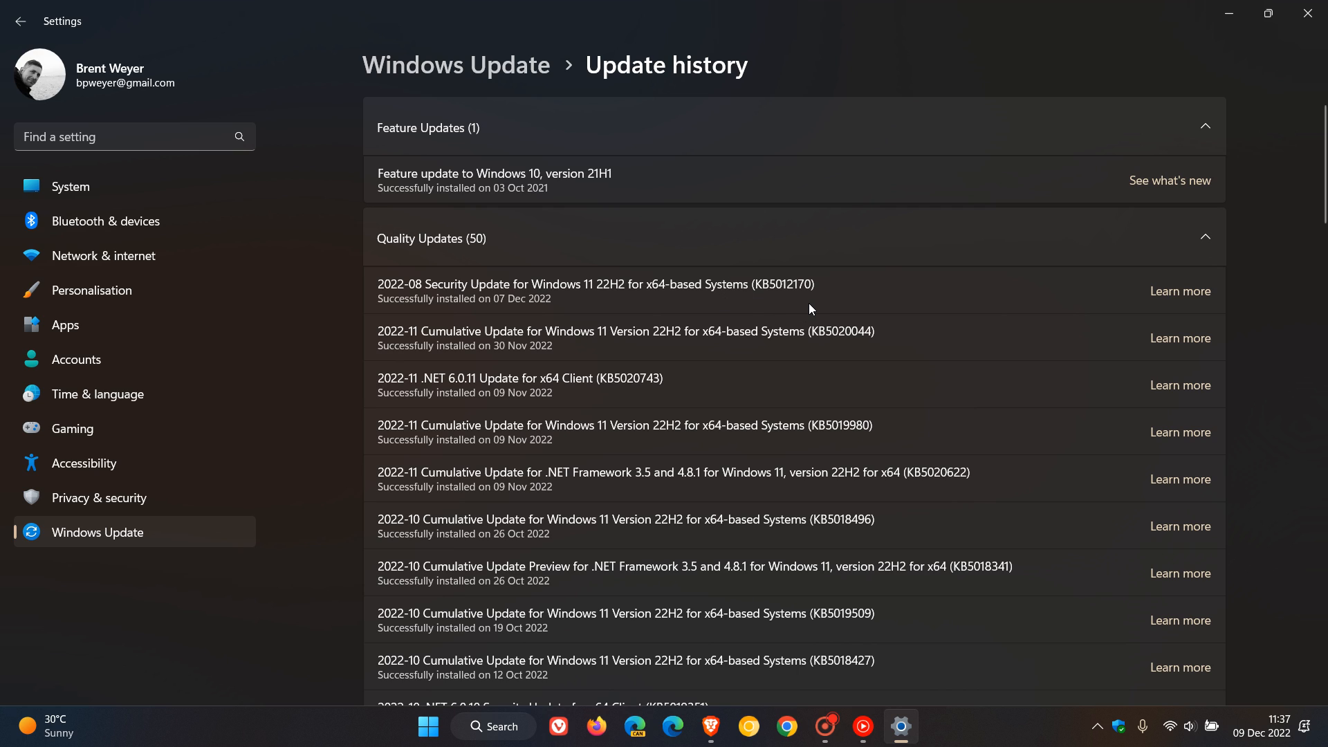
mouse_move(1180, 291)
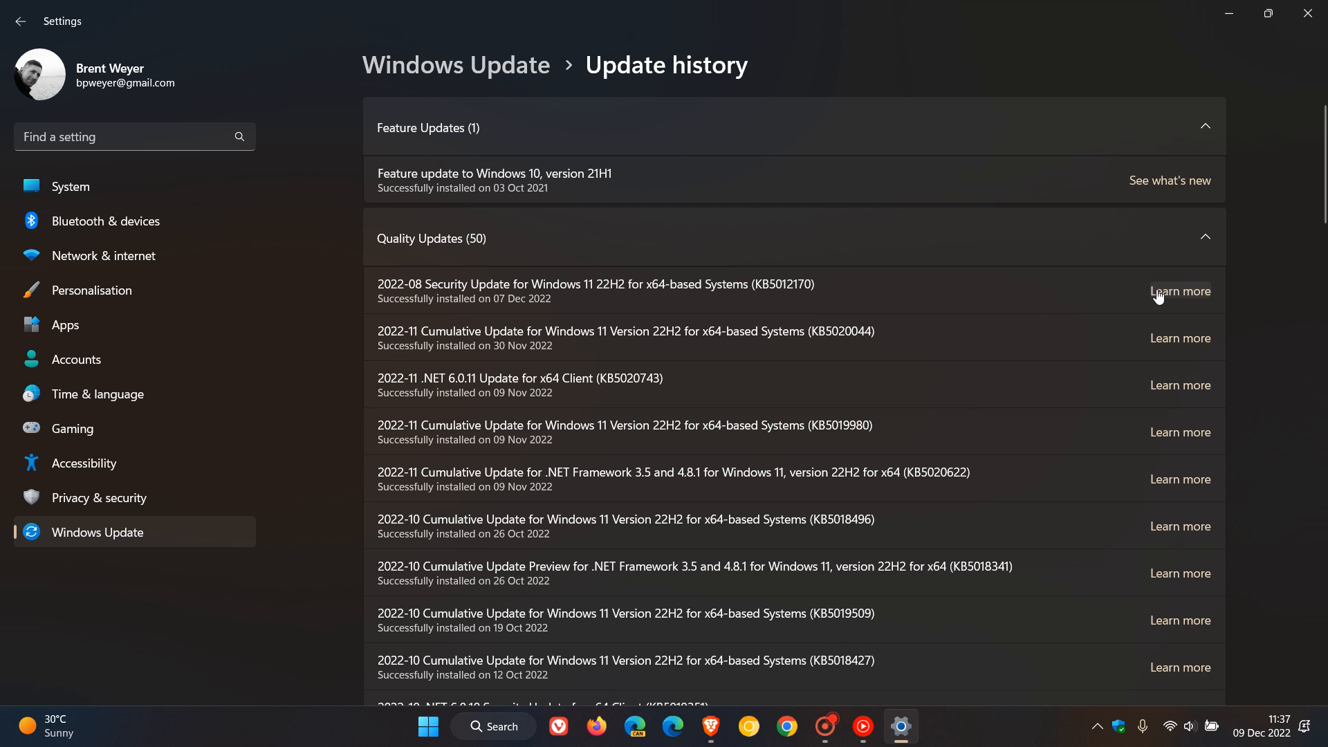
Step: Open the KB5012170 support article and highlight the Summary sentence on the Secure Boot vulnerability
click(1181, 291)
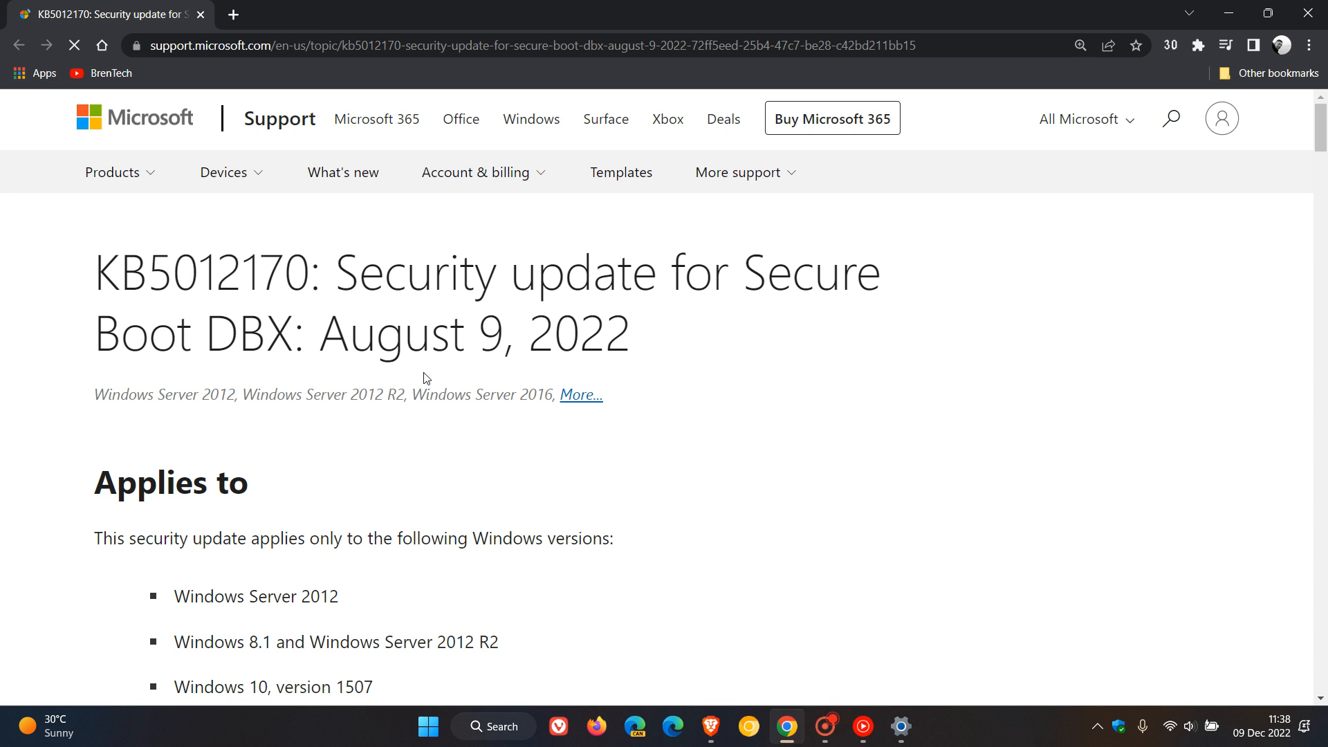
scroll(down, 3)
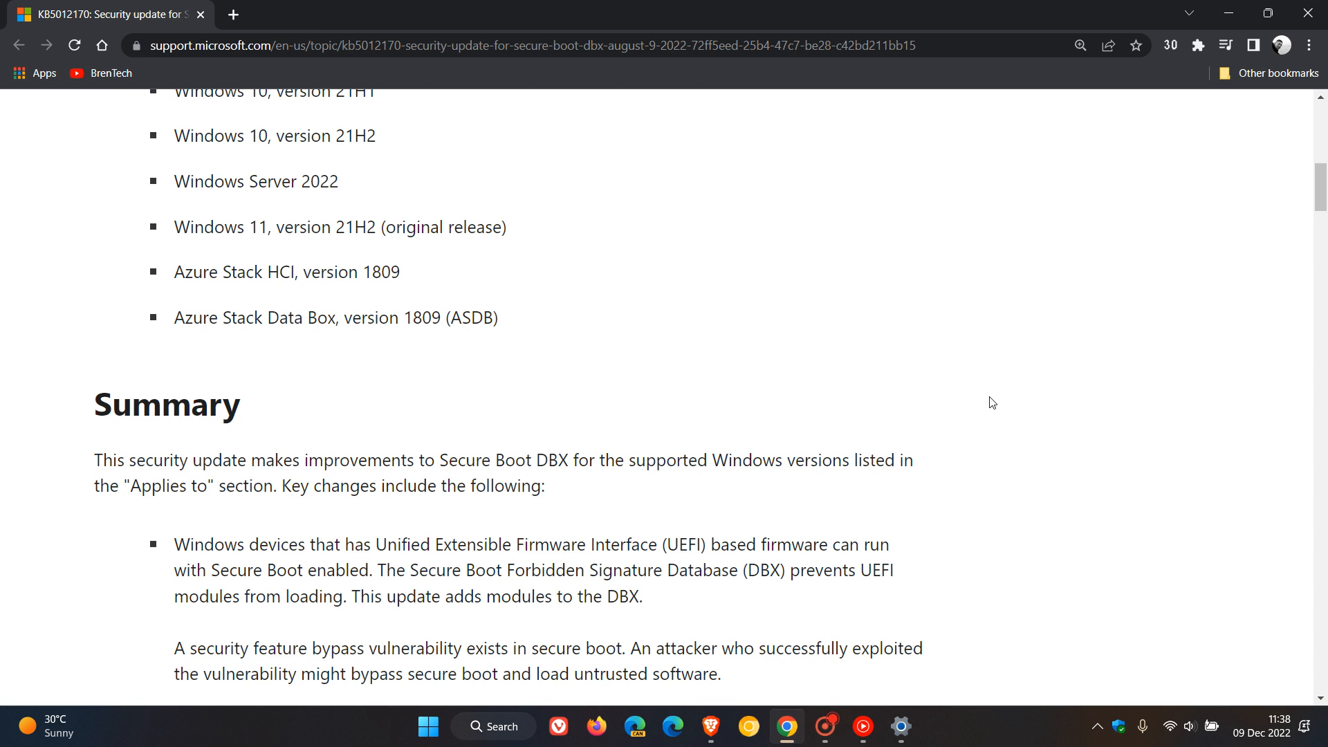
scroll(down, 3)
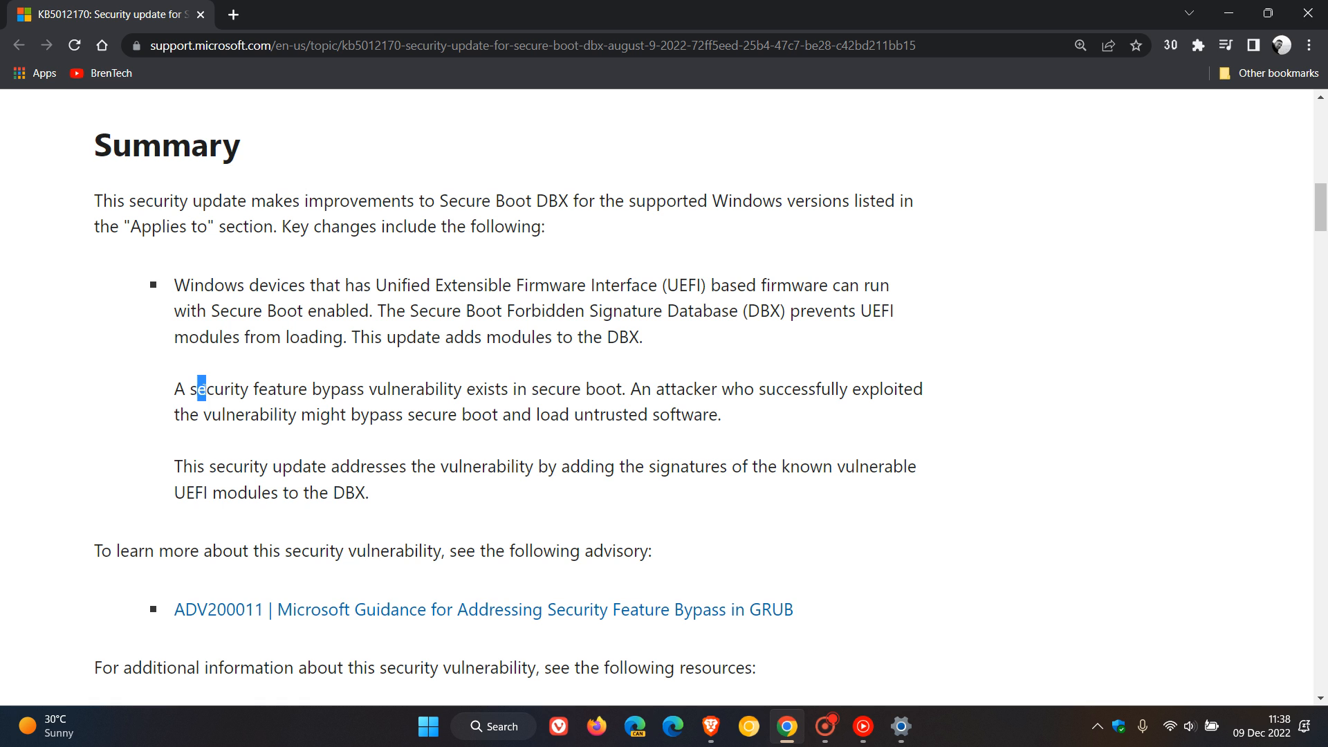
drag(196, 389, 560, 389)
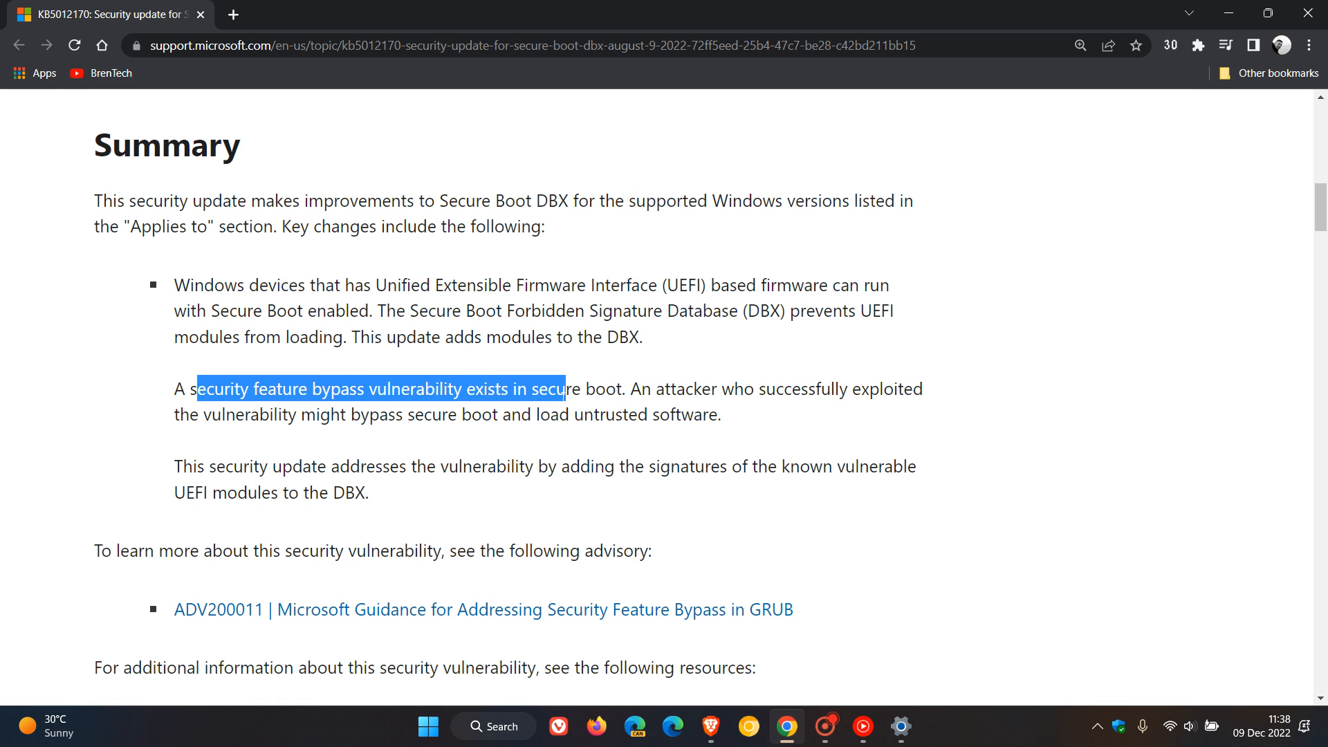
drag(559, 388, 620, 389)
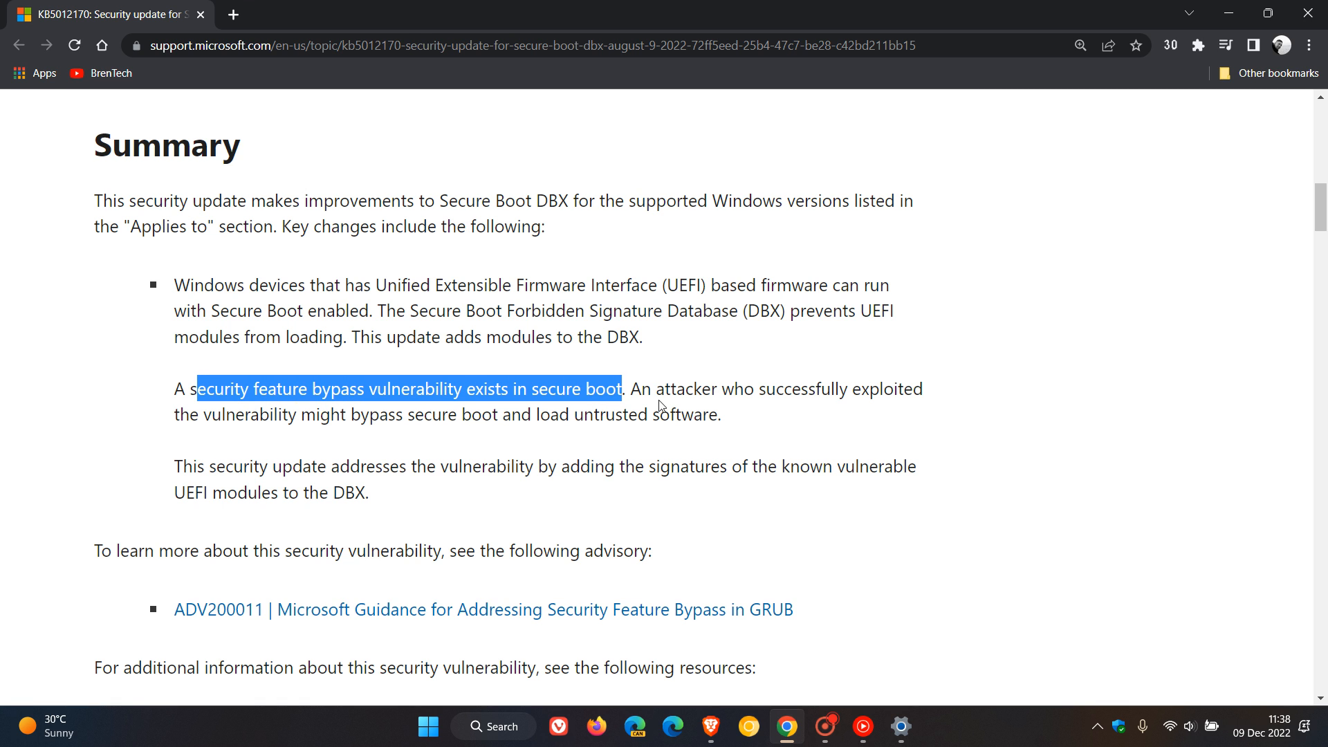
Step: Highlight the sentence explaining how the DBX update fixes the vulnerability
scroll(down, 3)
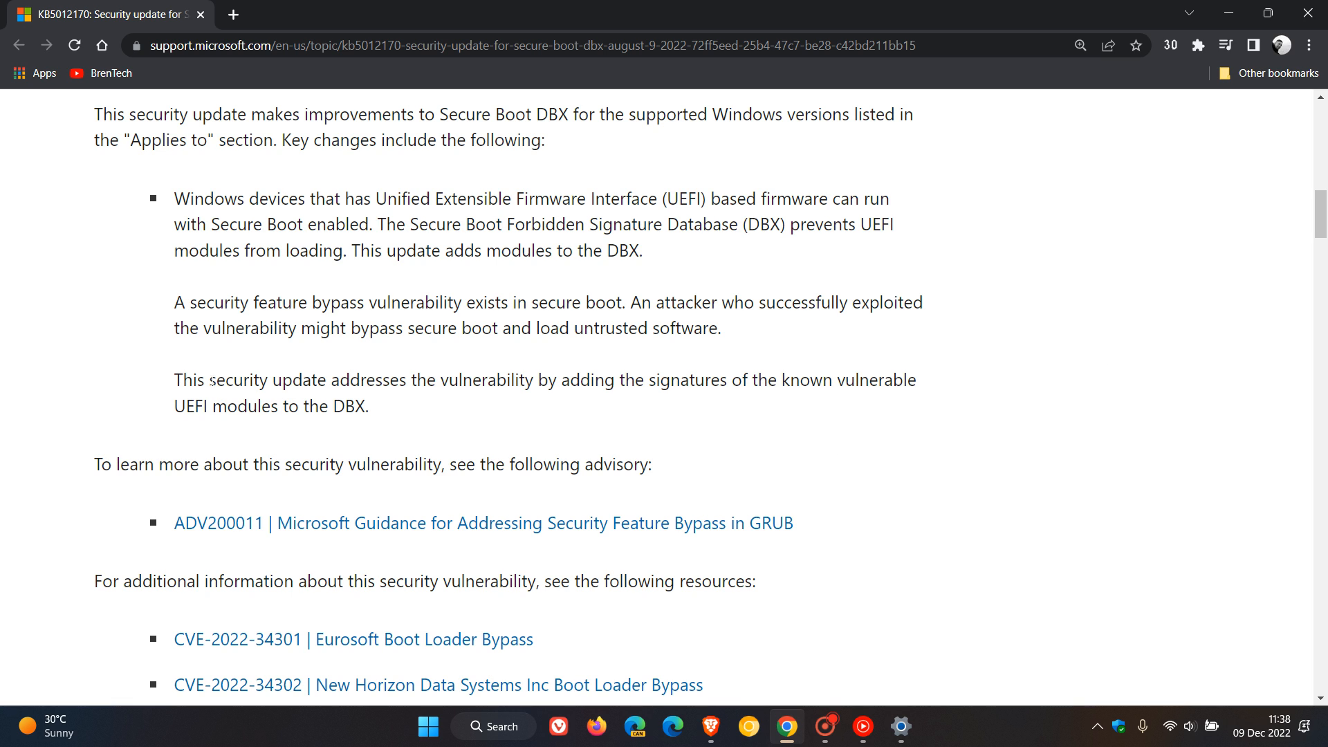
drag(206, 379, 619, 379)
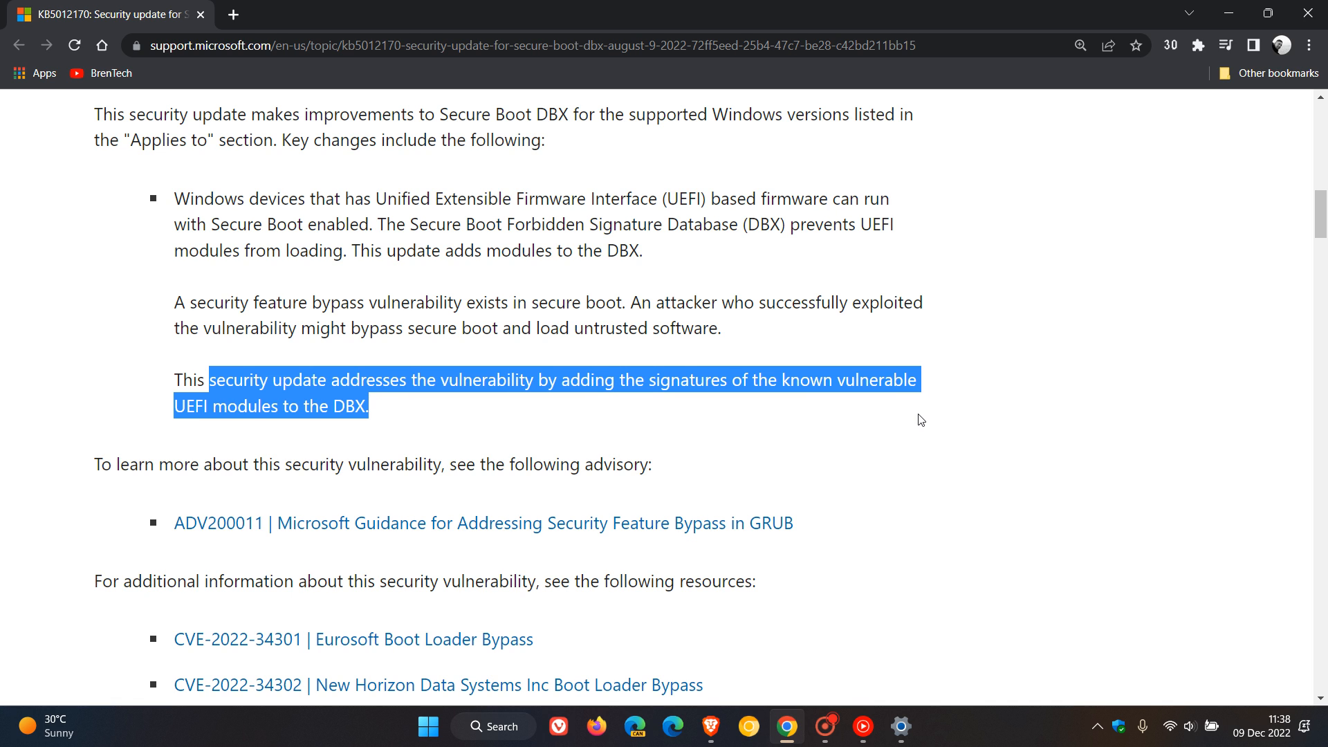
mouse_move(1095, 462)
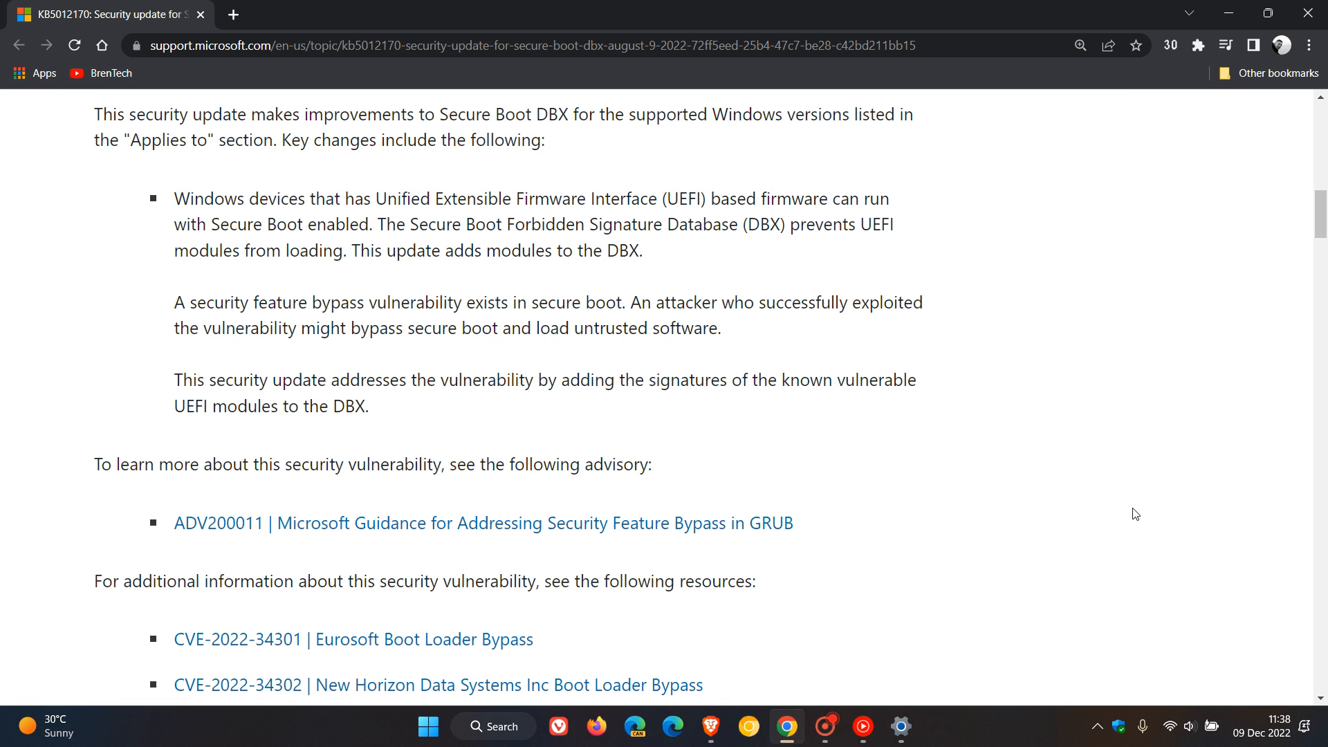
Step: Scroll the article to review the Windows versions KB5012170 applies to
scroll(down, 3)
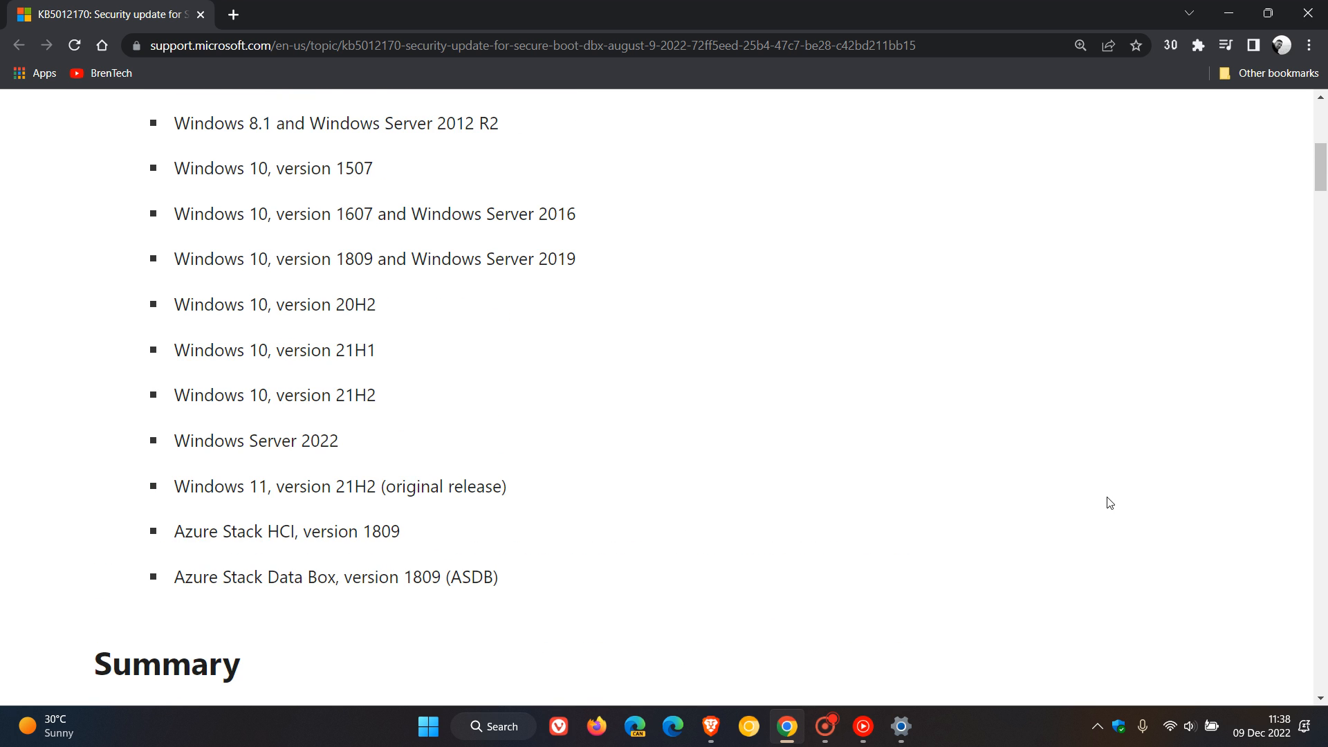
scroll(up, 3)
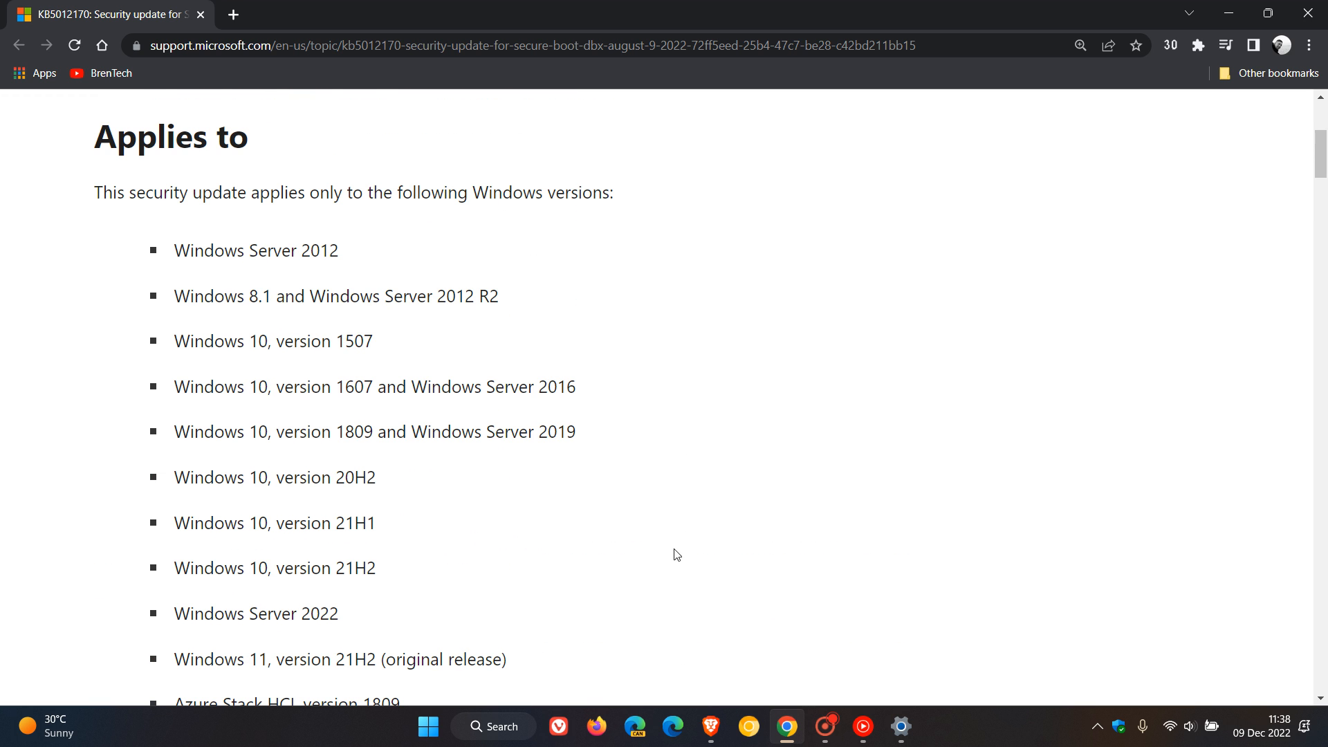
scroll(down, 3)
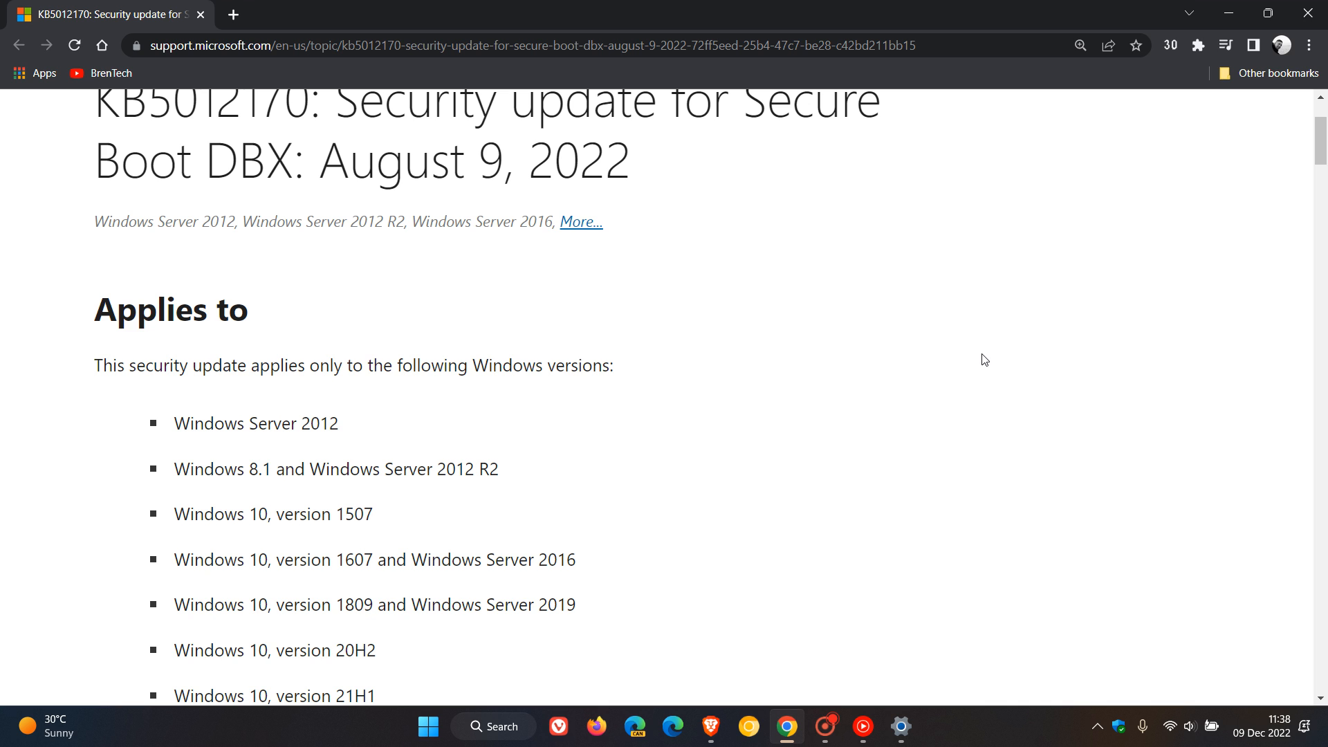
scroll(down, 3)
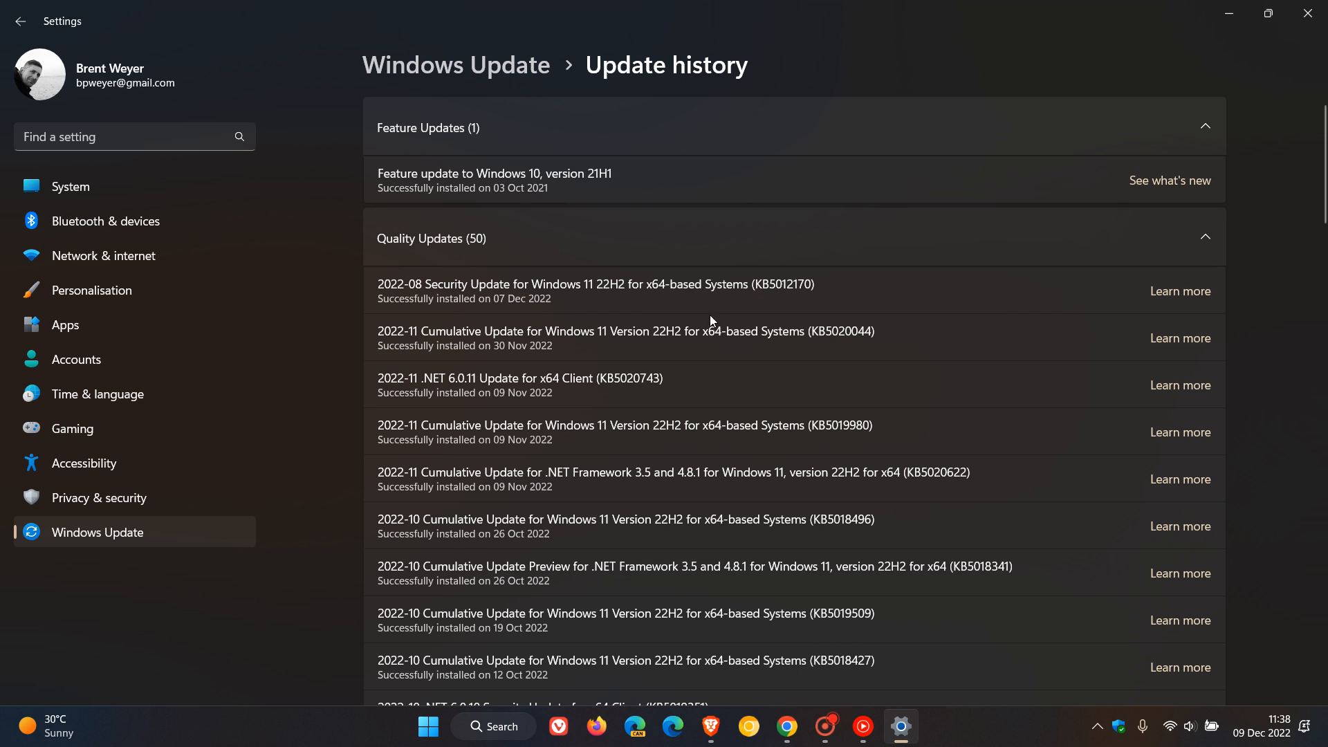
Step: Highlight Windows 11 22H2 in the KB5012170 entry, scroll the Quality Updates list, then minimize Settings
double_click(578, 283)
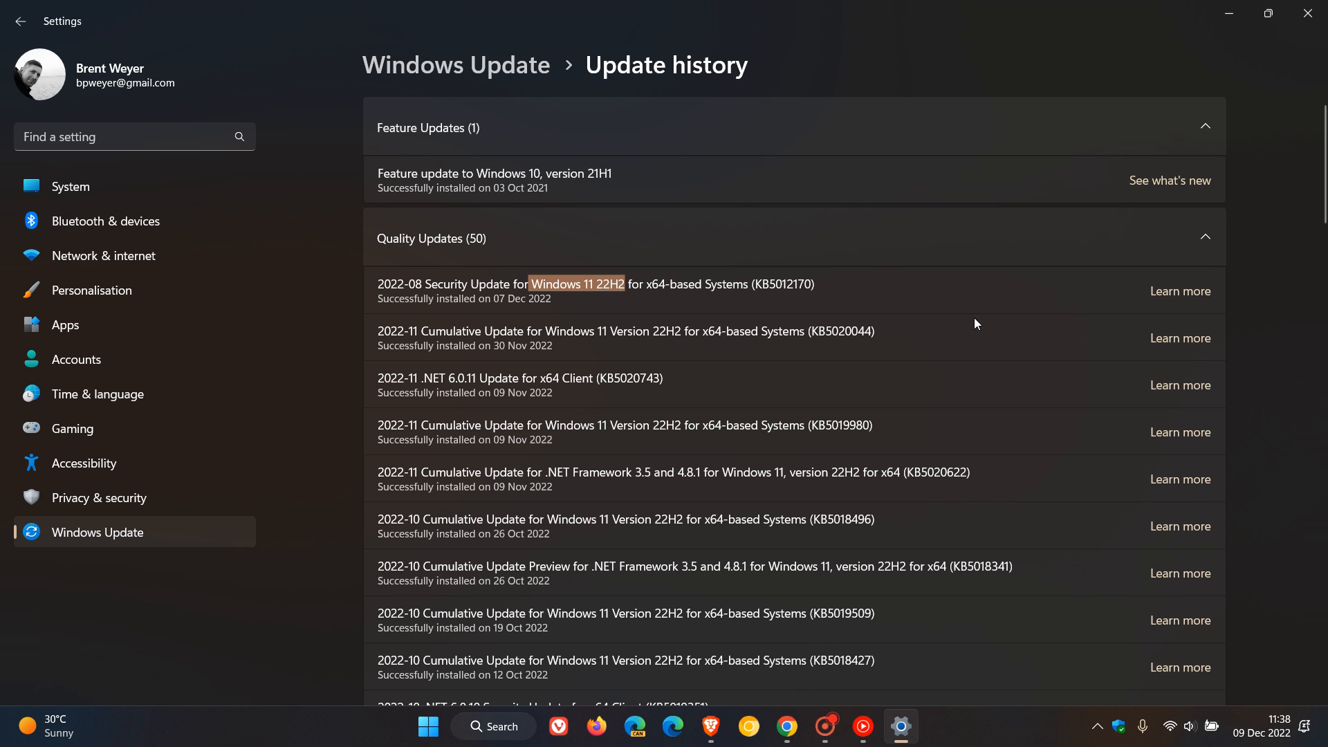
scroll(down, 3)
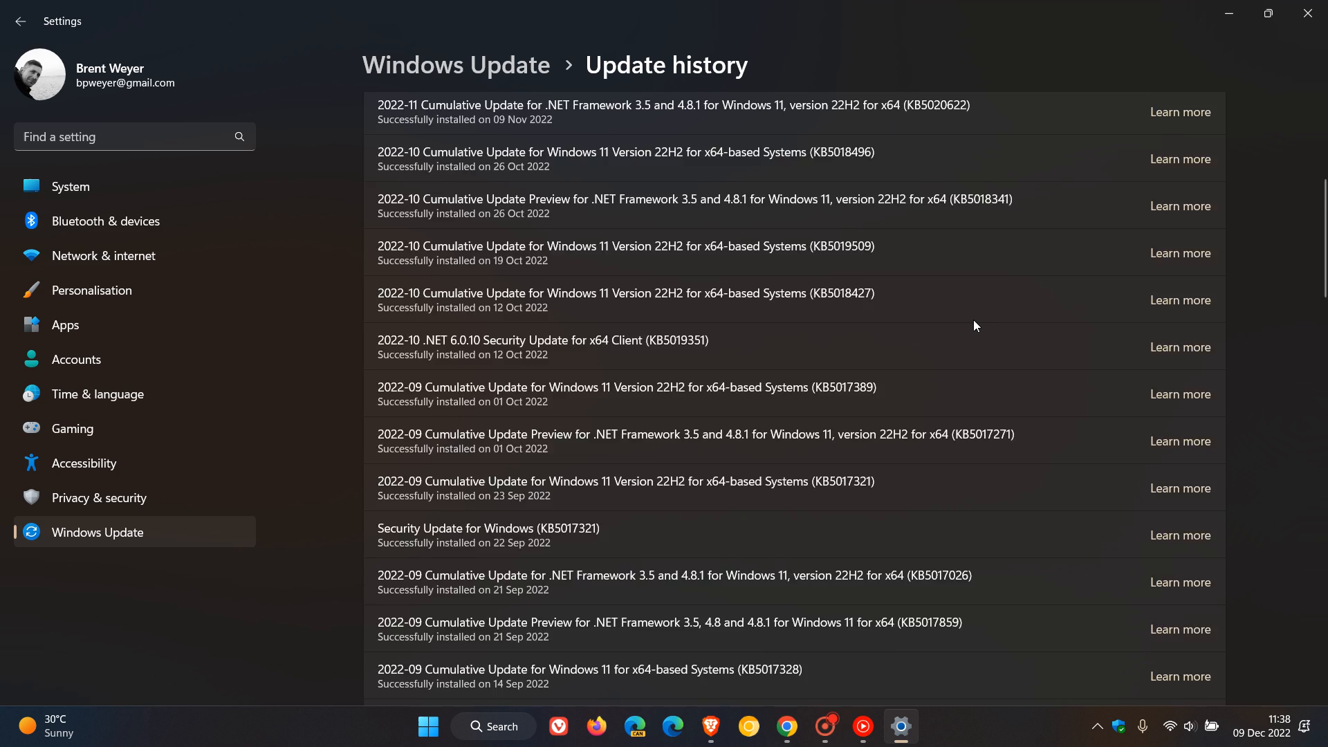
scroll(down, 3)
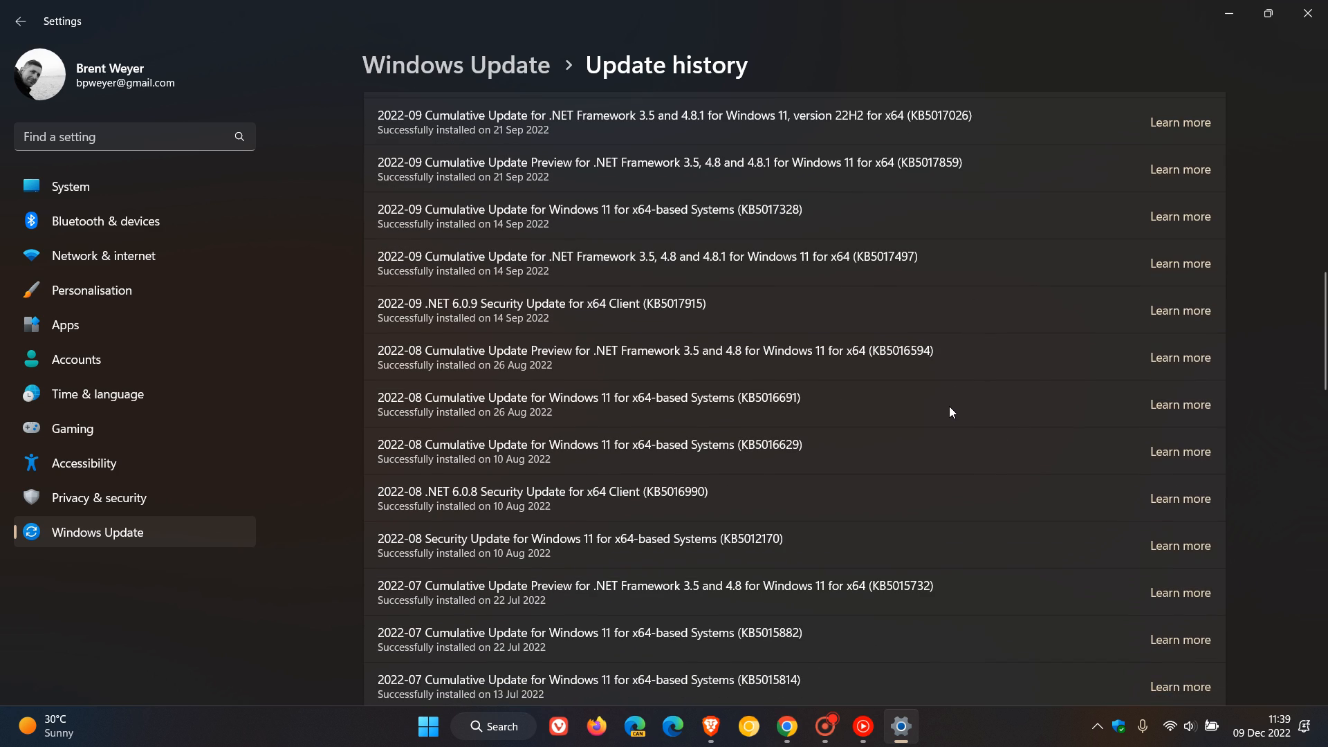
scroll(down, 3)
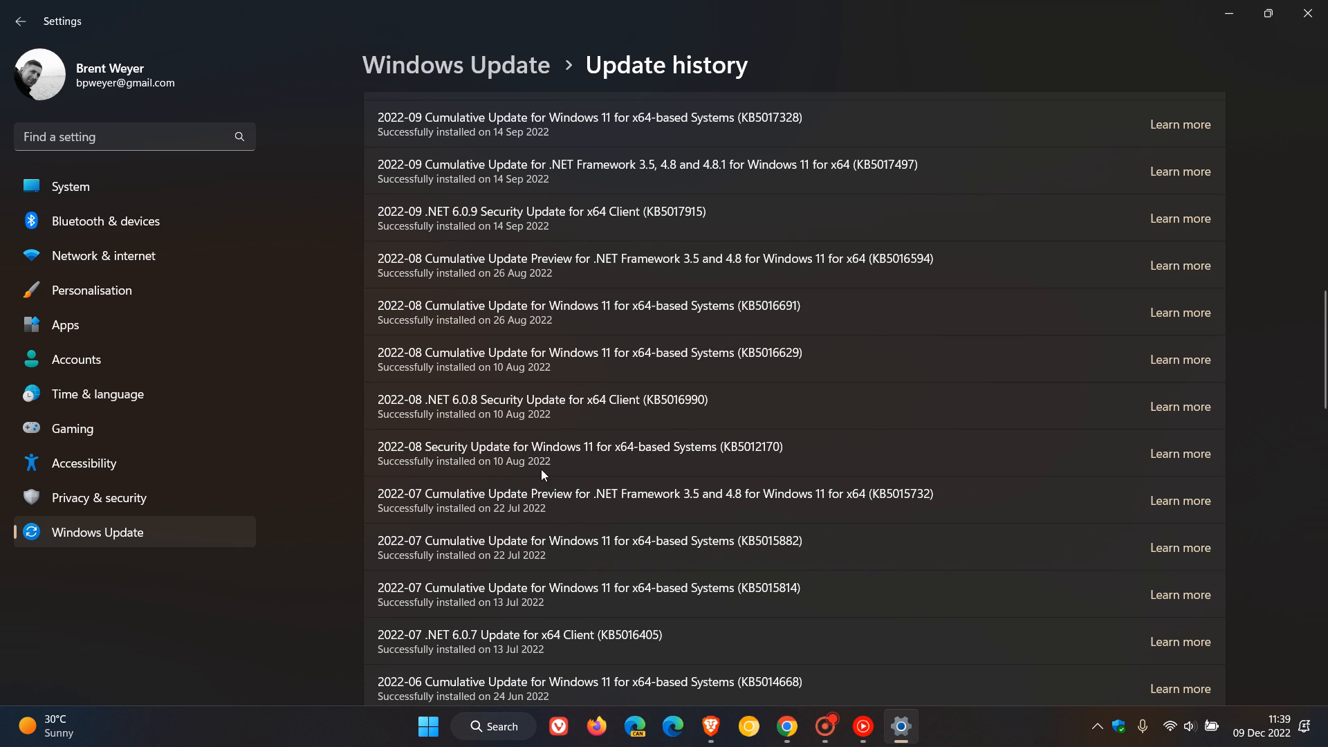
mouse_move(711, 433)
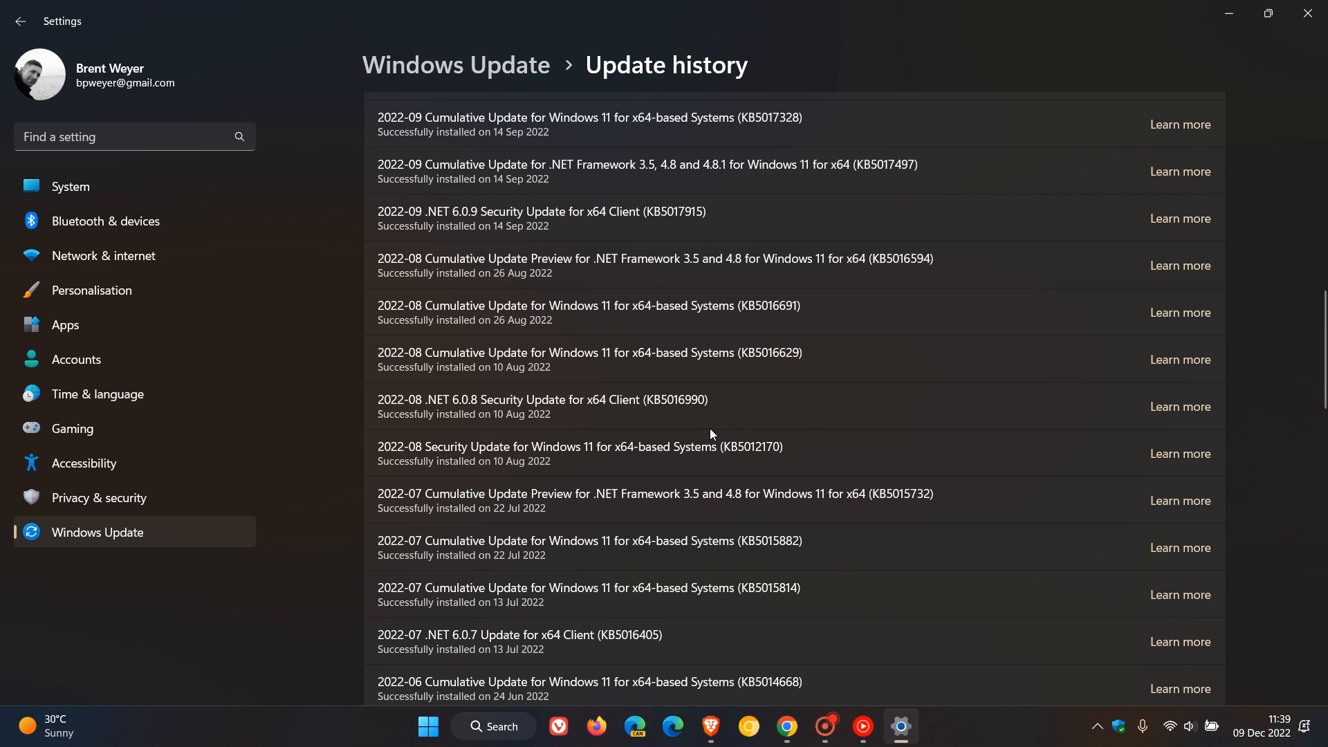
mouse_move(779, 463)
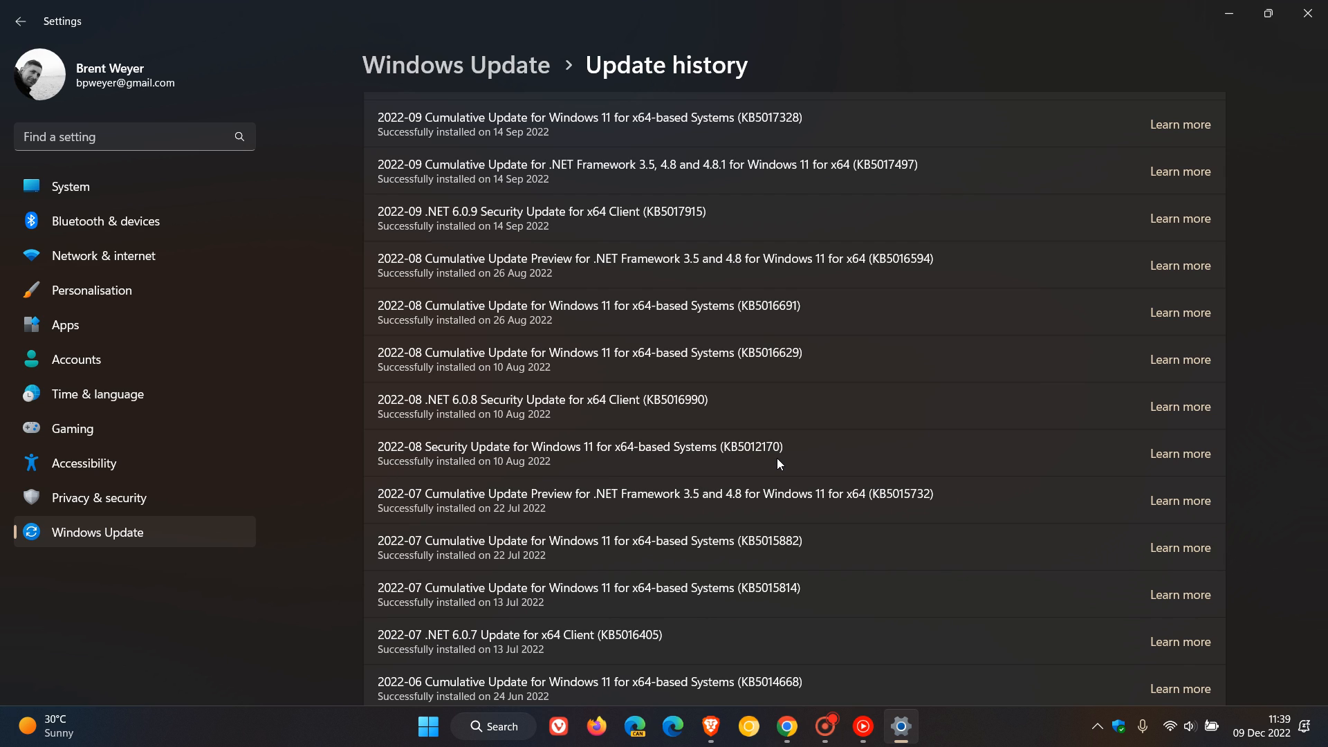
mouse_move(840, 464)
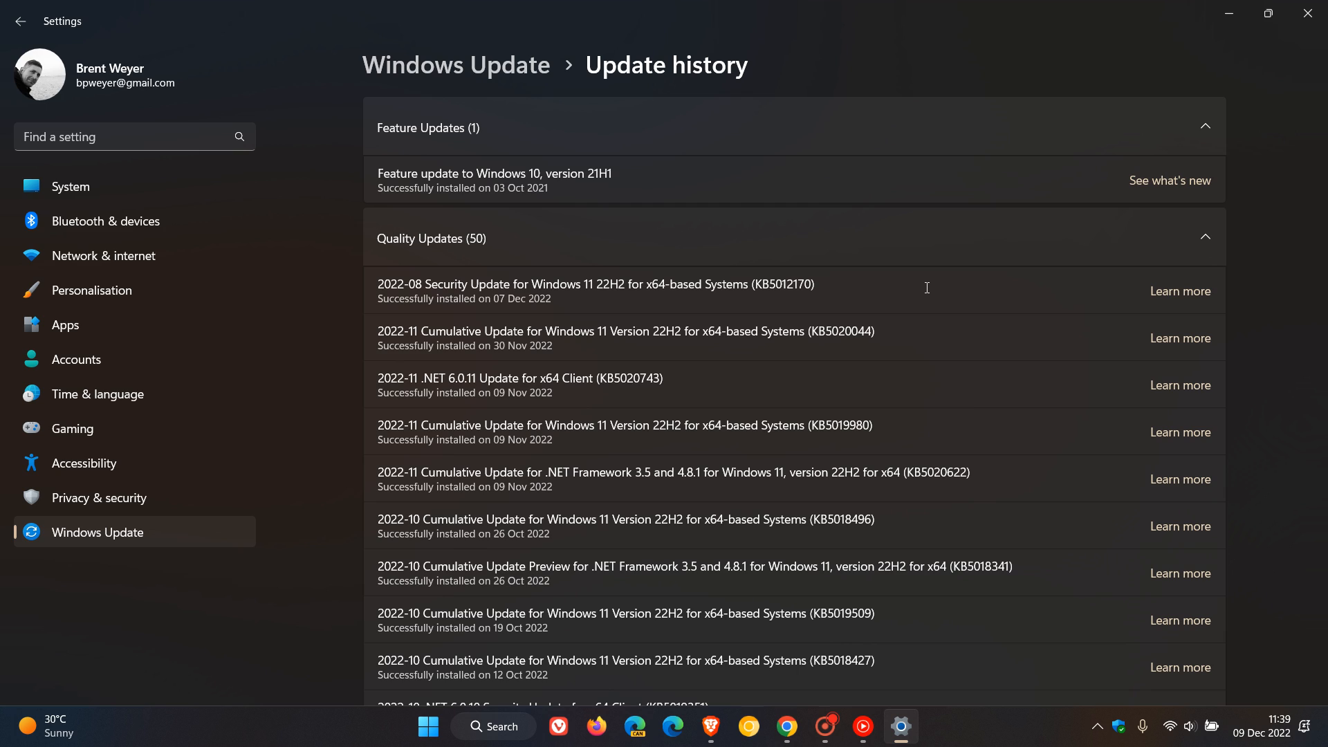
mouse_move(592, 319)
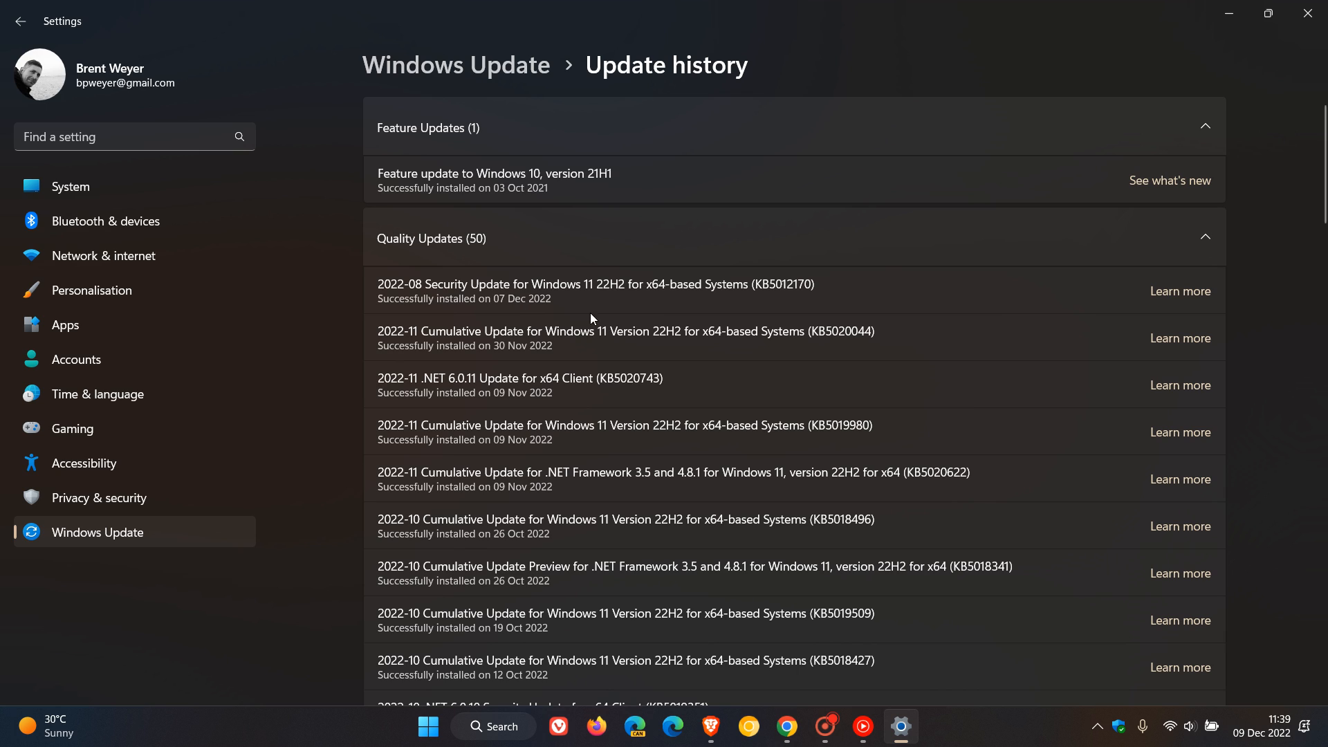
mouse_move(986, 280)
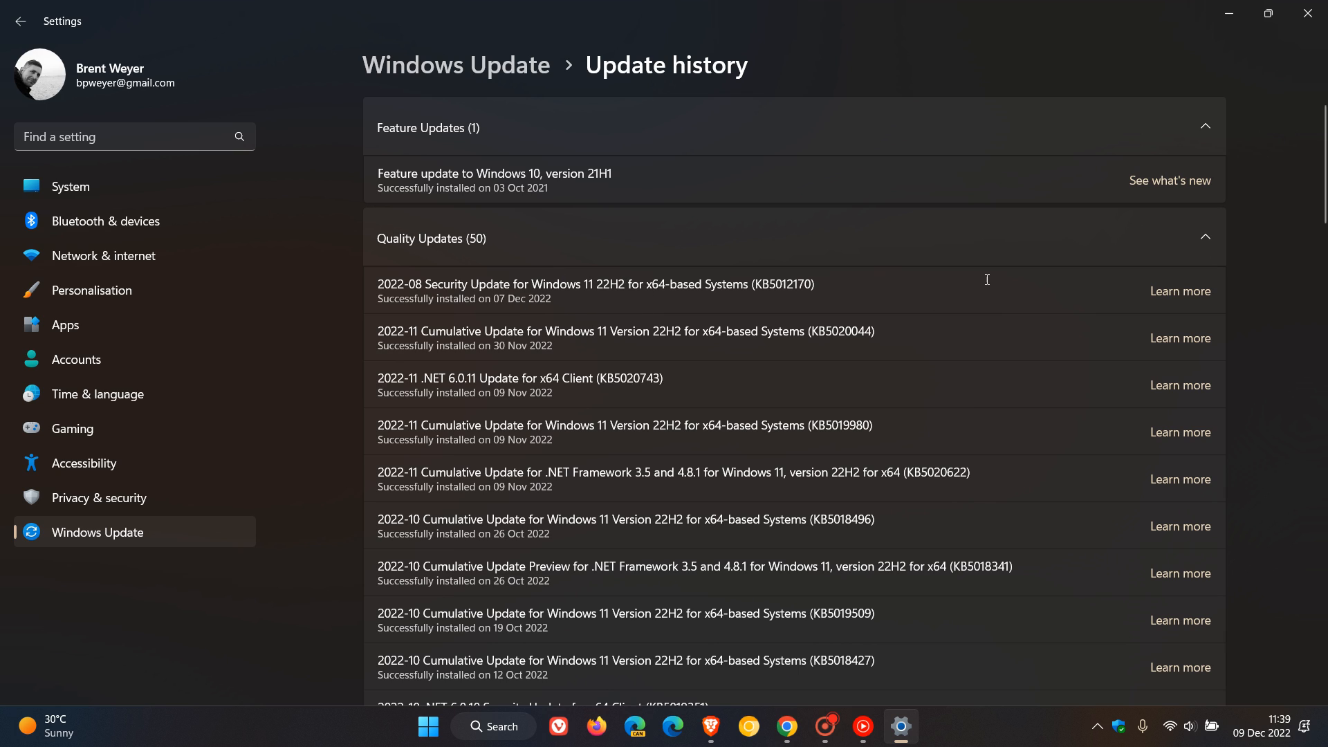
click(1181, 290)
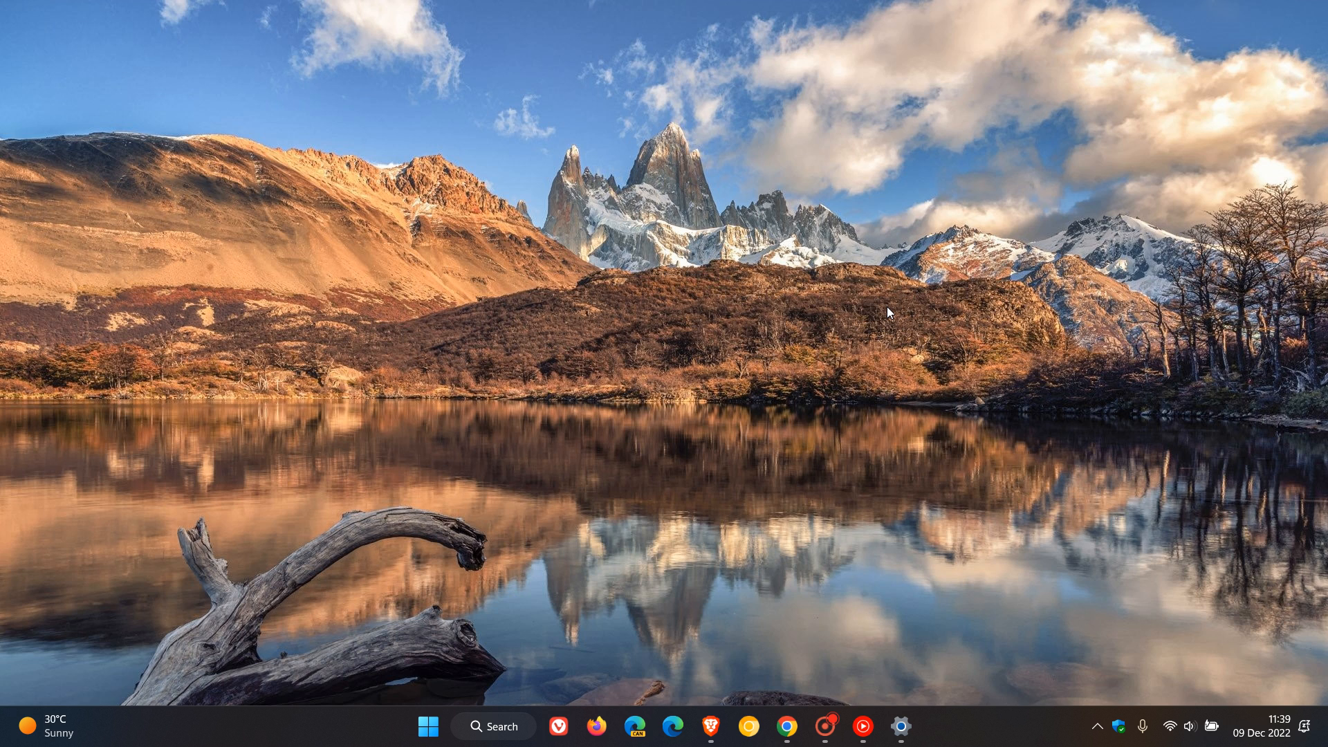
mouse_move(901, 726)
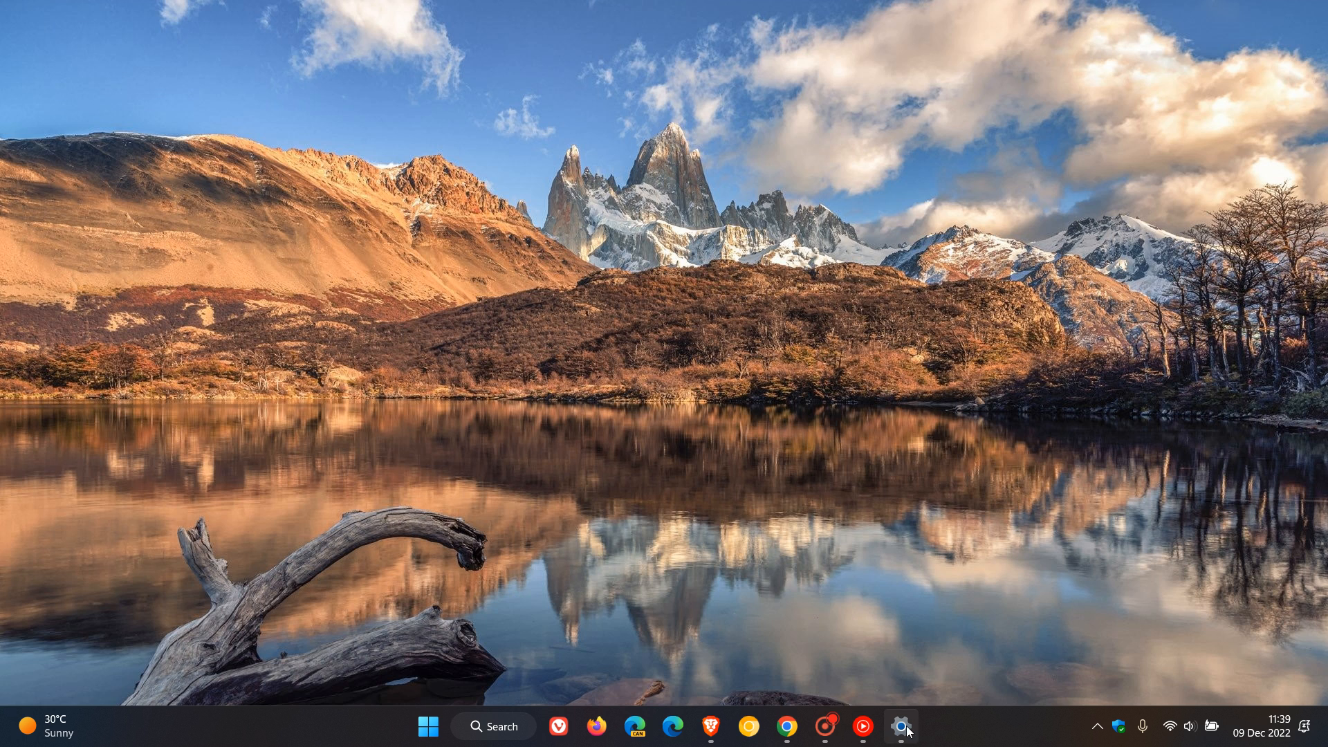
Step: Restore the Settings window from the taskbar onto the Update history page
click(901, 727)
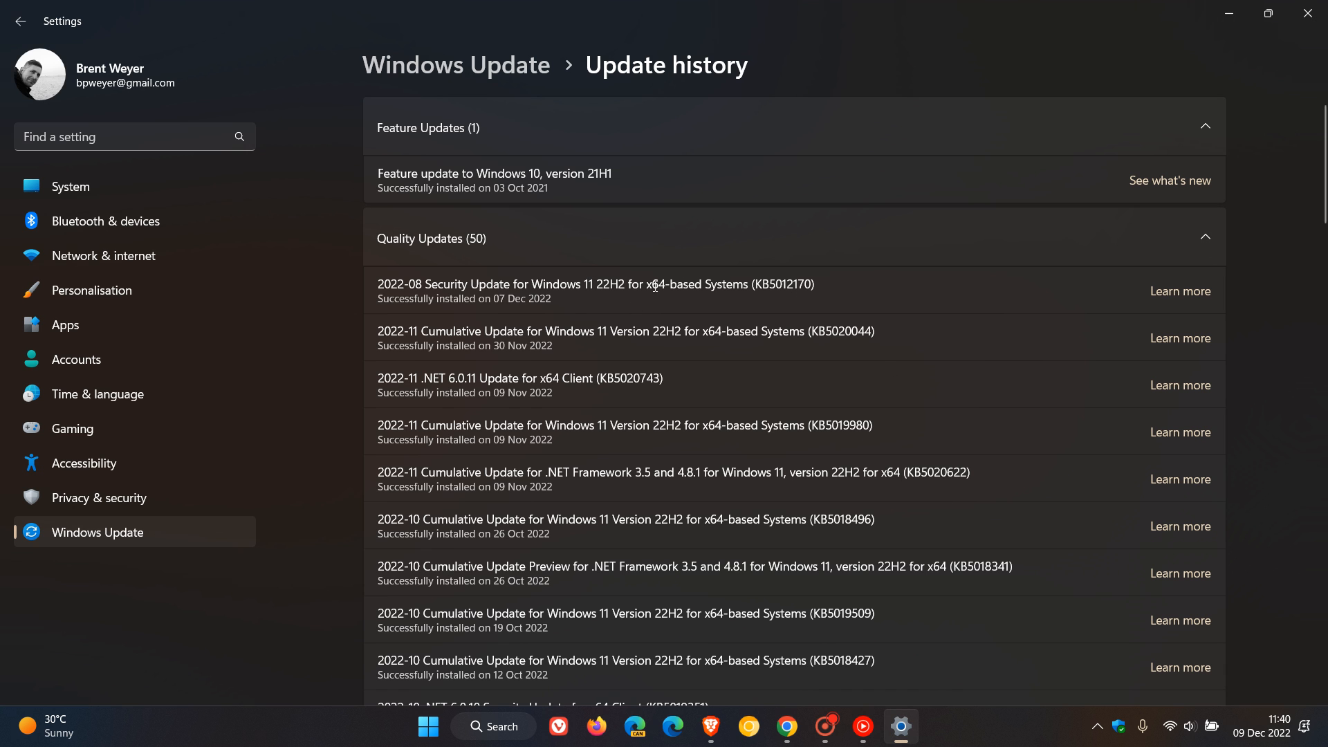
mouse_move(985, 276)
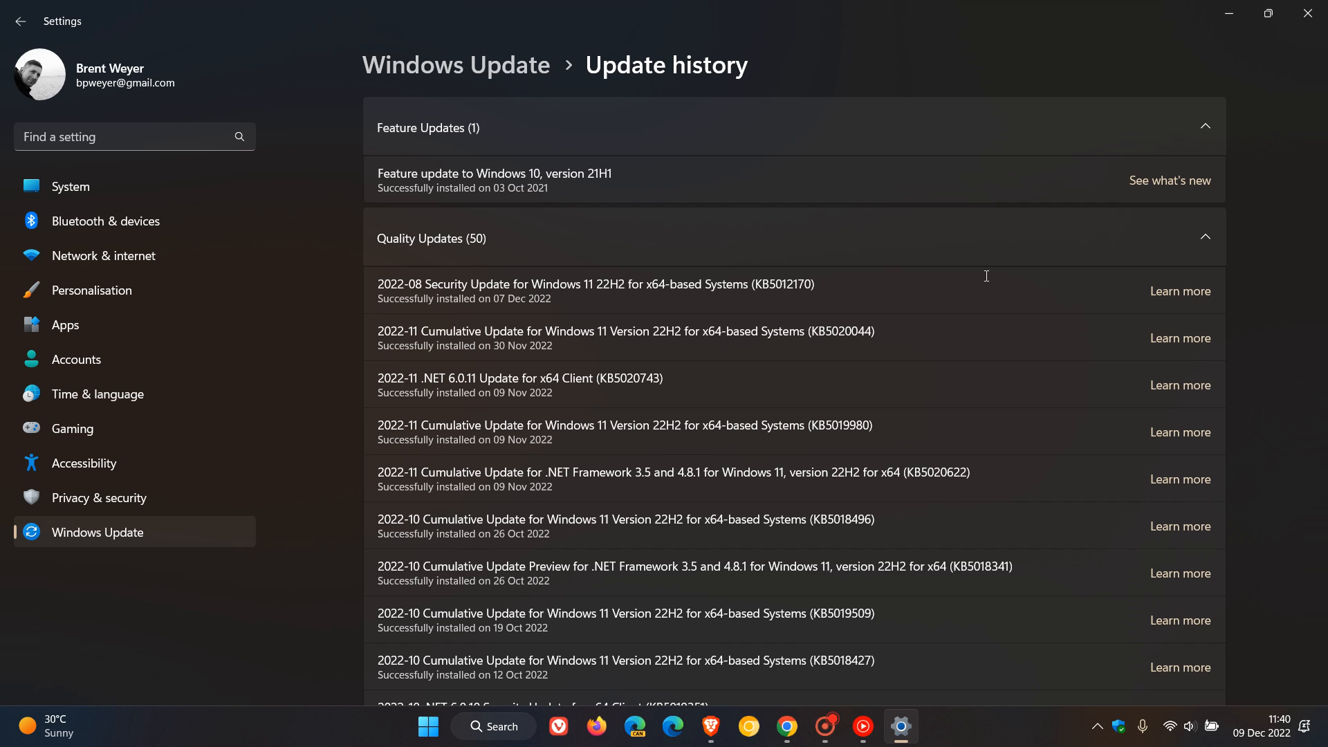
click(1180, 291)
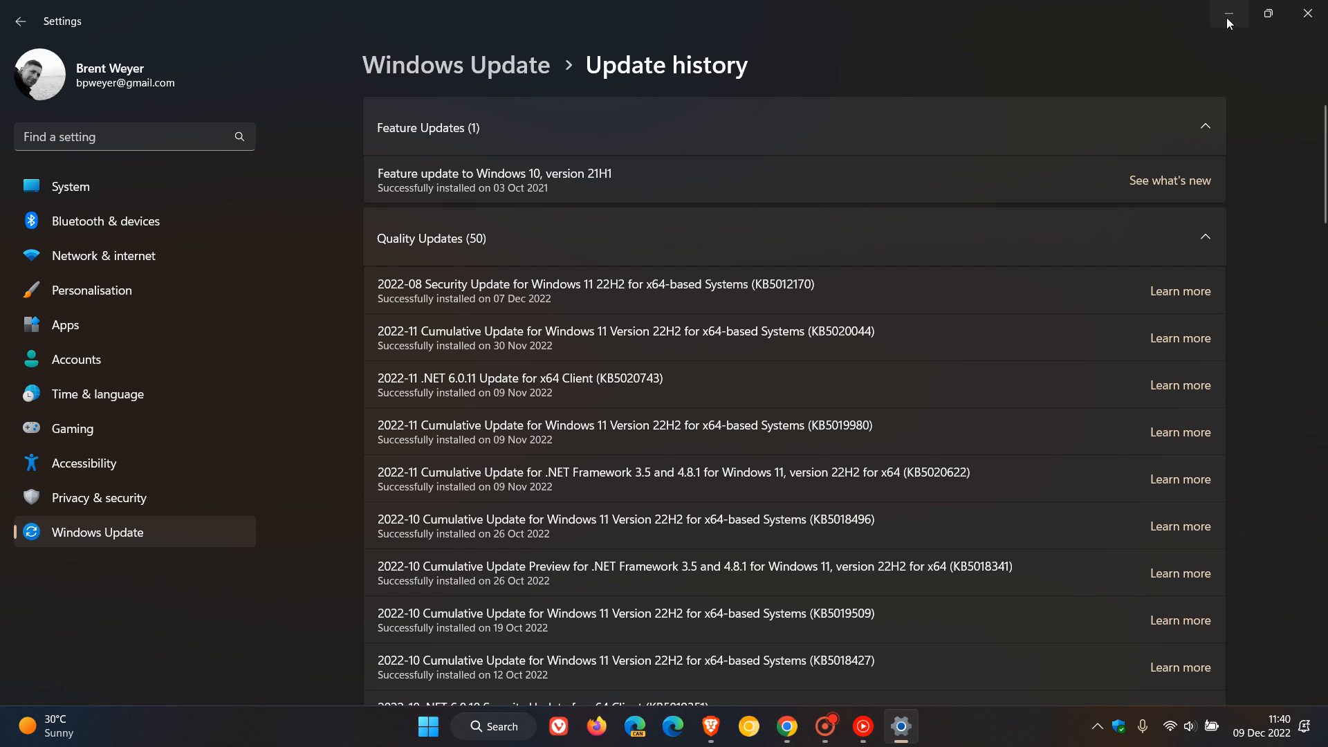
click(1228, 14)
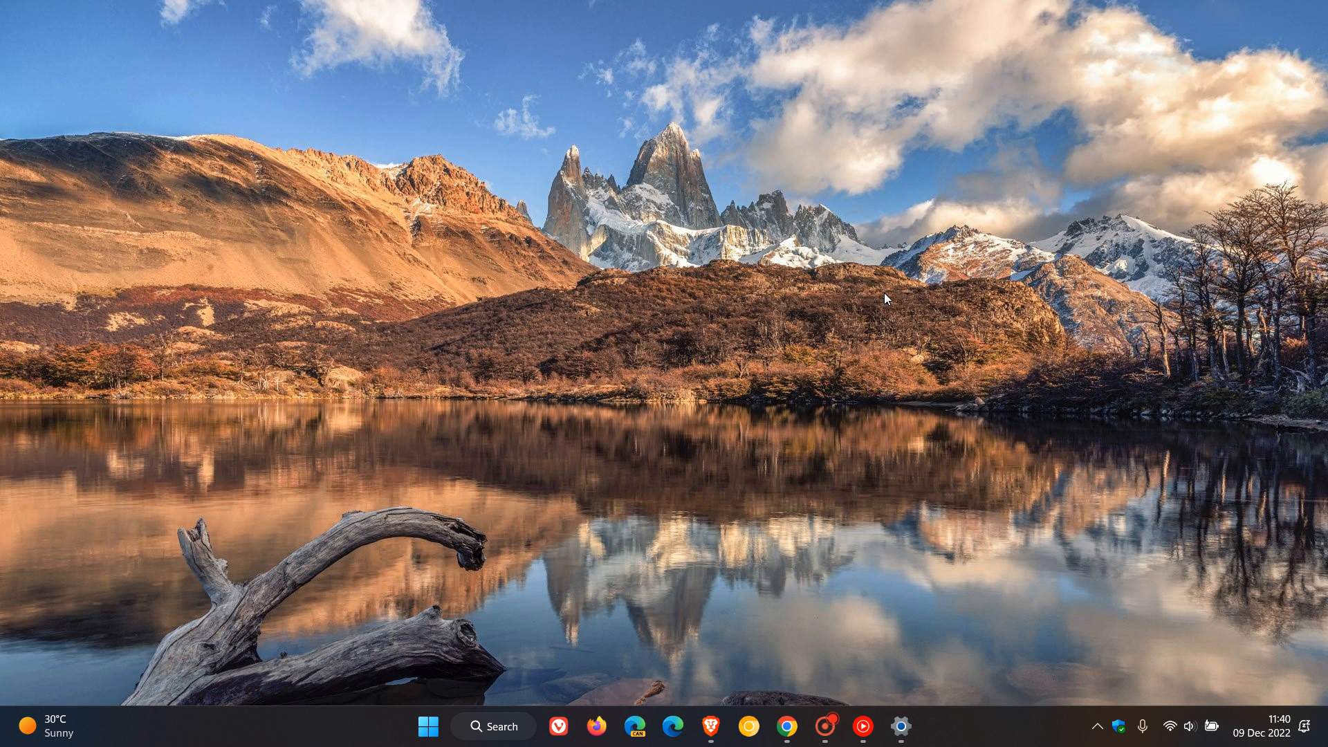
mouse_move(884, 212)
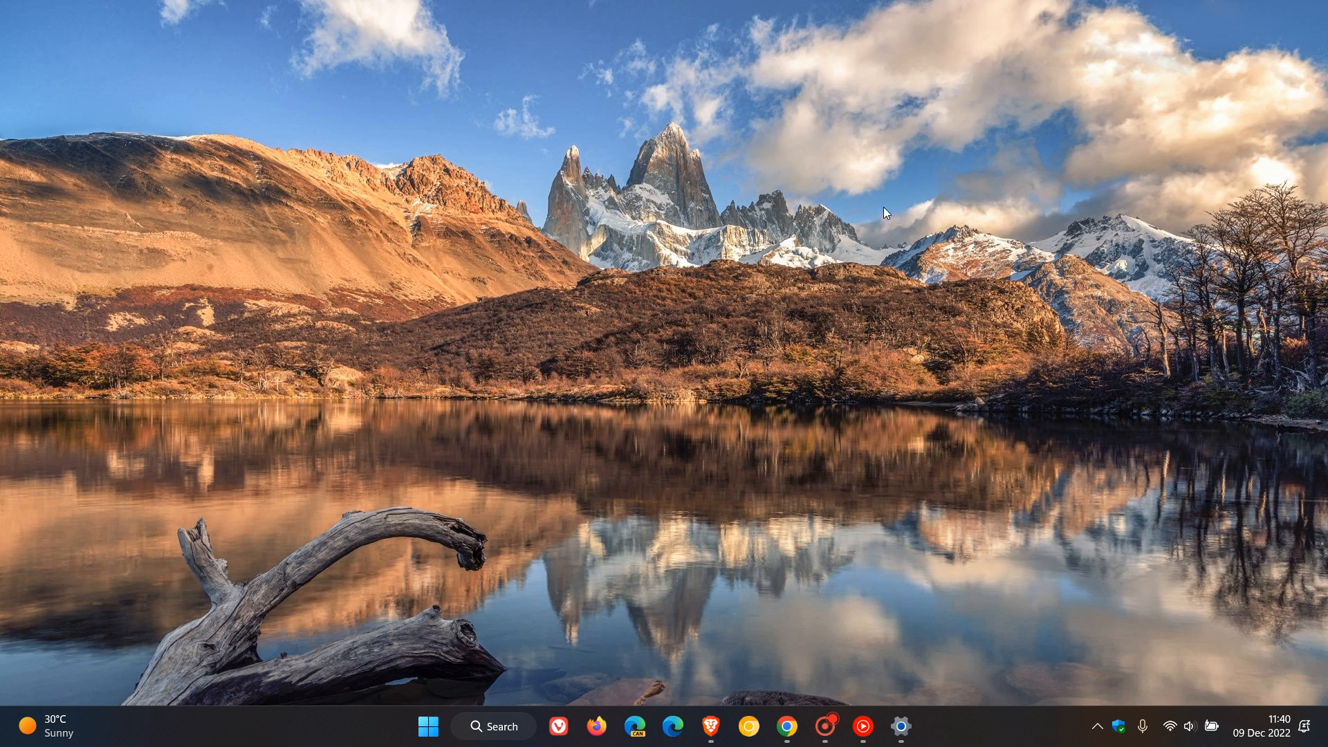
mouse_move(952, 349)
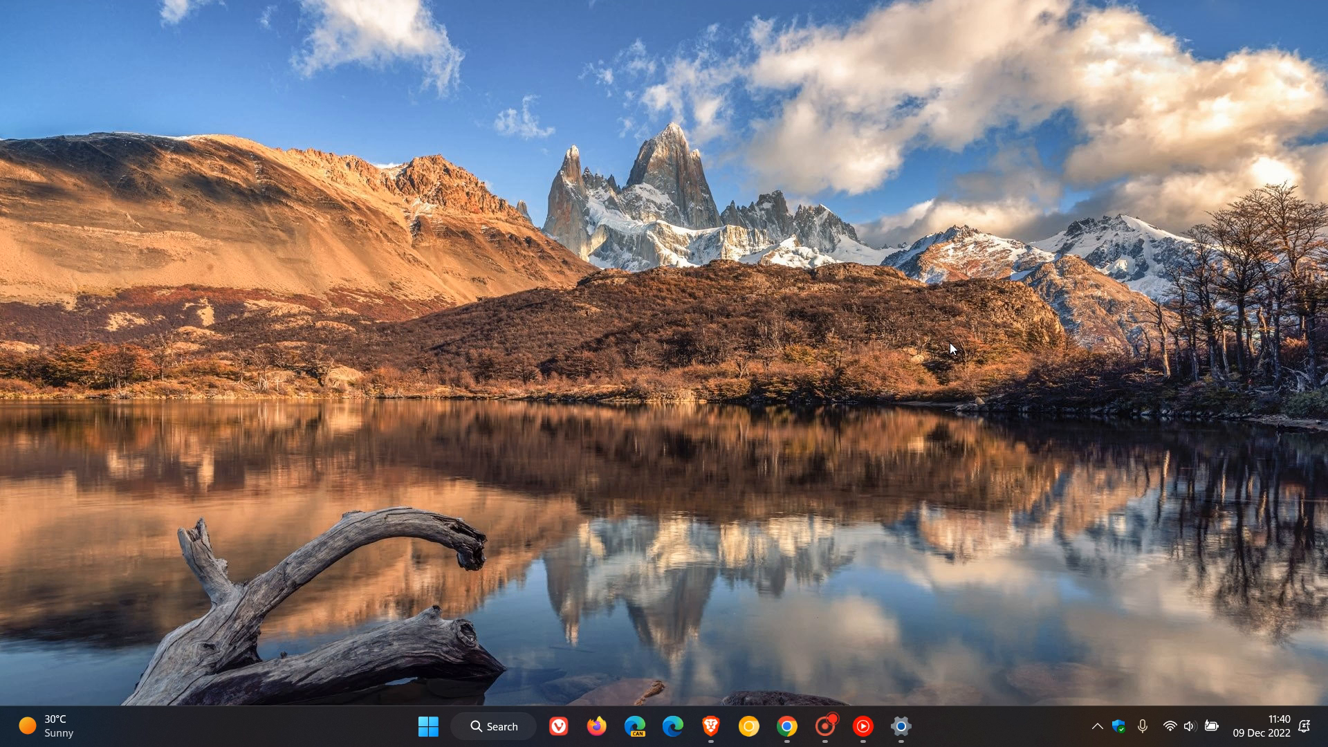
mouse_move(901, 547)
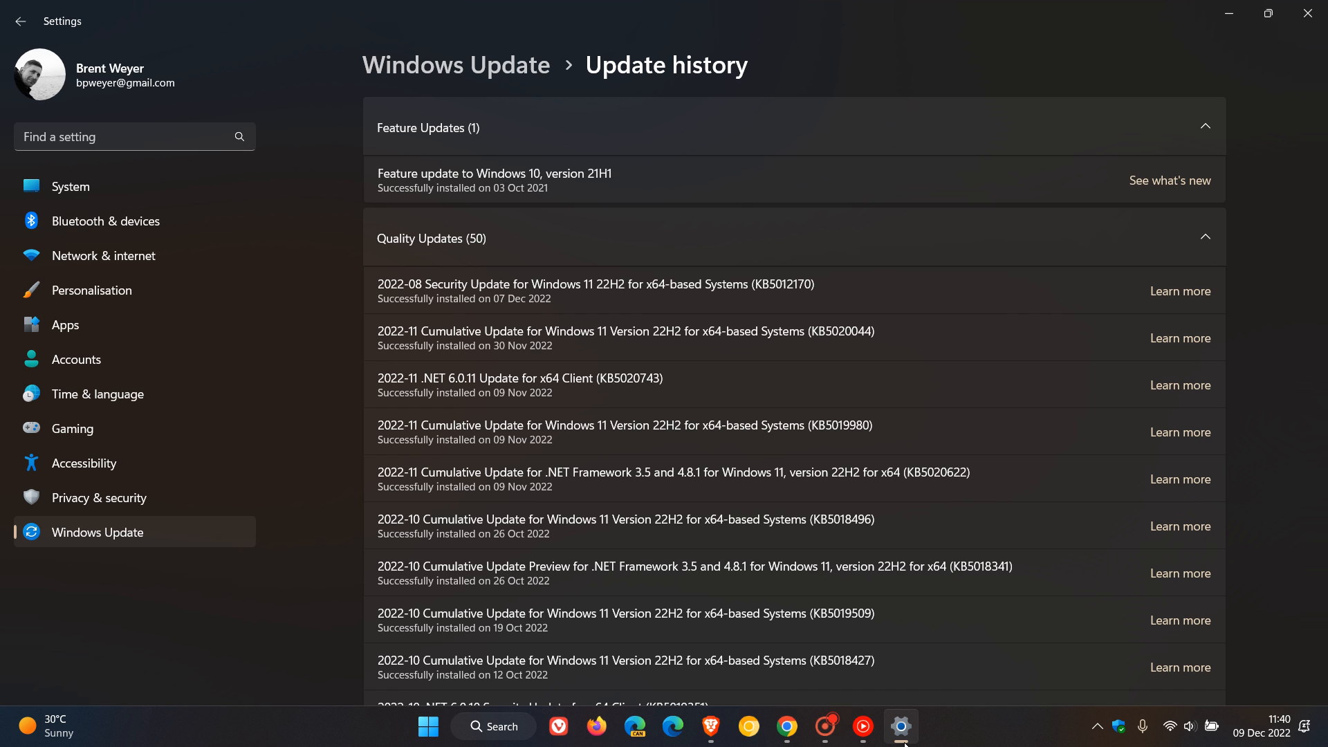
mouse_move(817, 260)
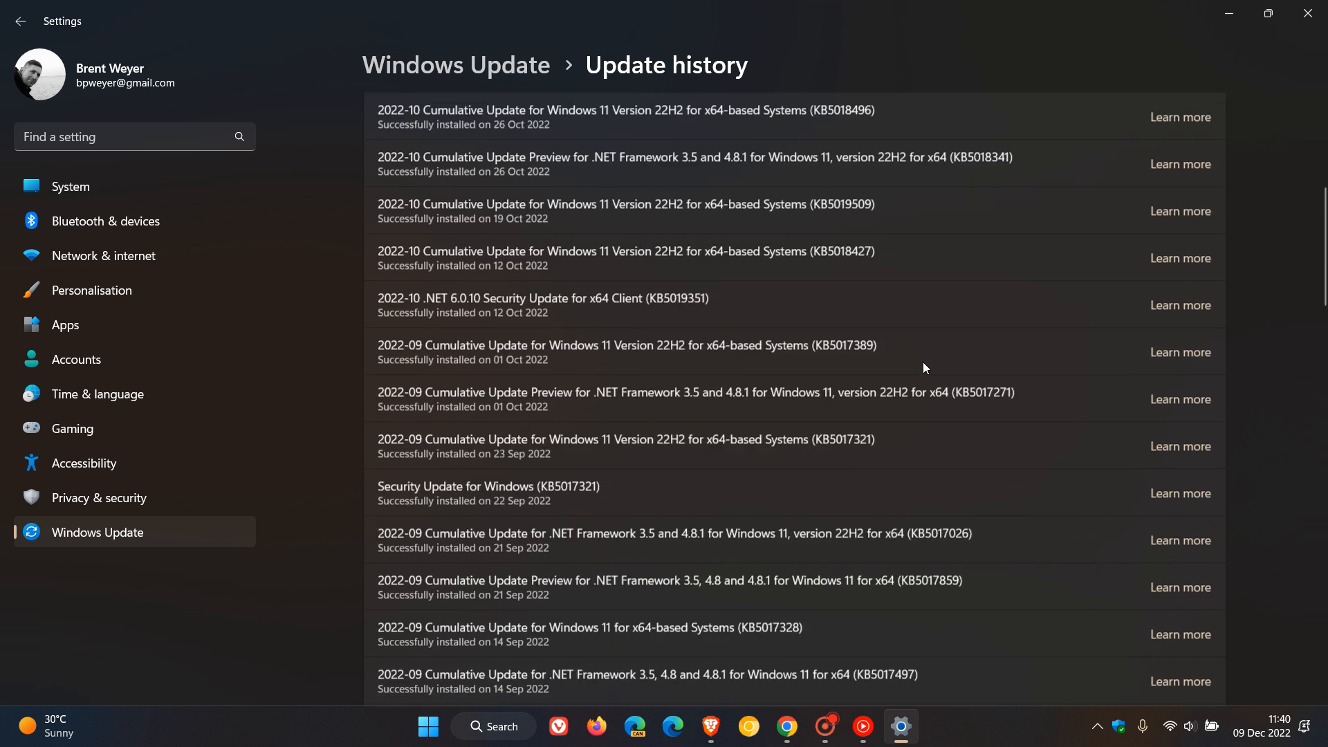
Step: Scroll the Quality Updates list past the 10 Aug 2022 KB5012170 entry down to Related settings
scroll(down, 3)
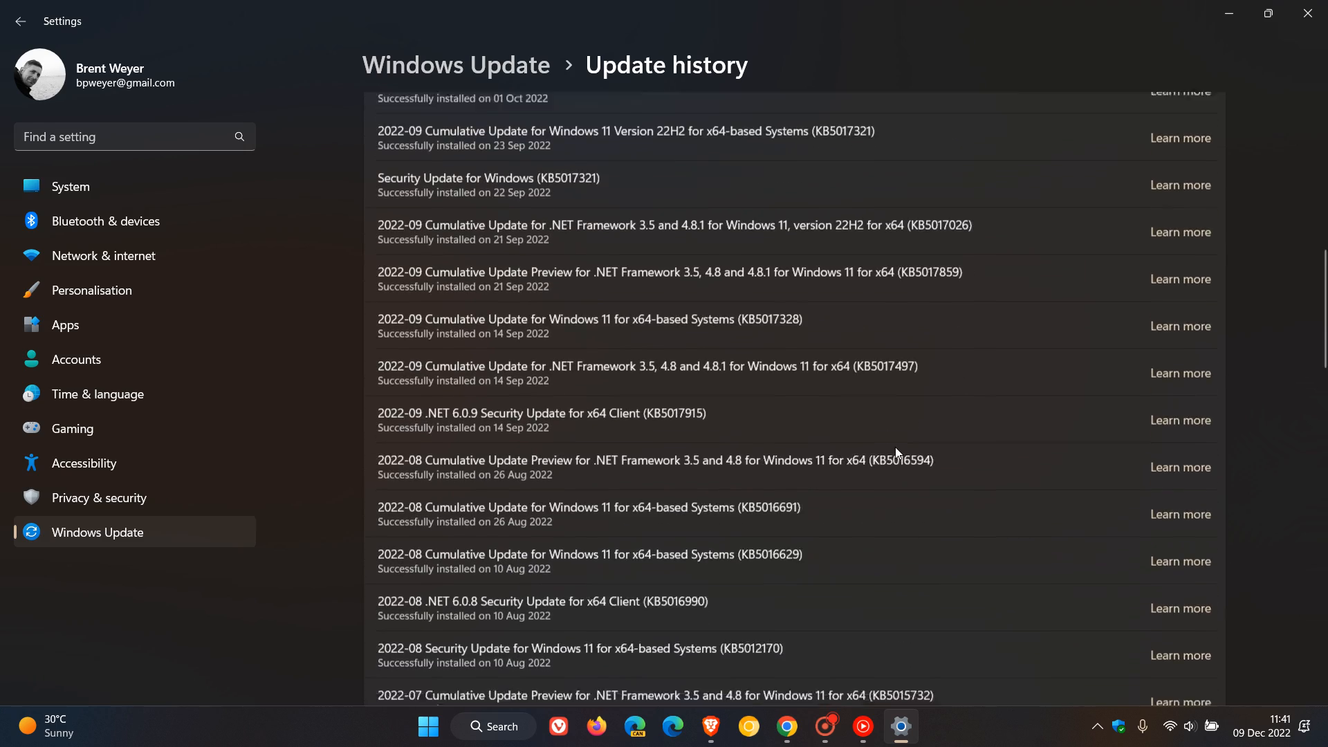
scroll(down, 3)
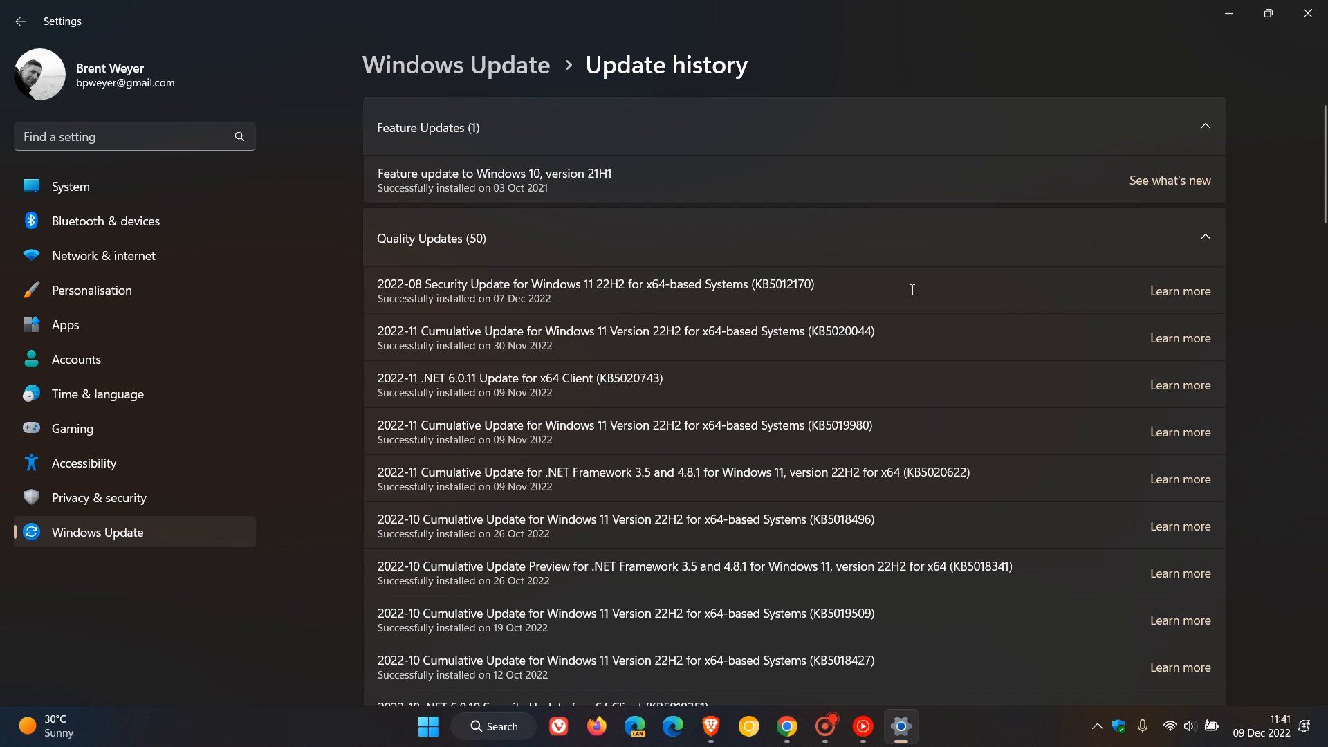
scroll(down, 3)
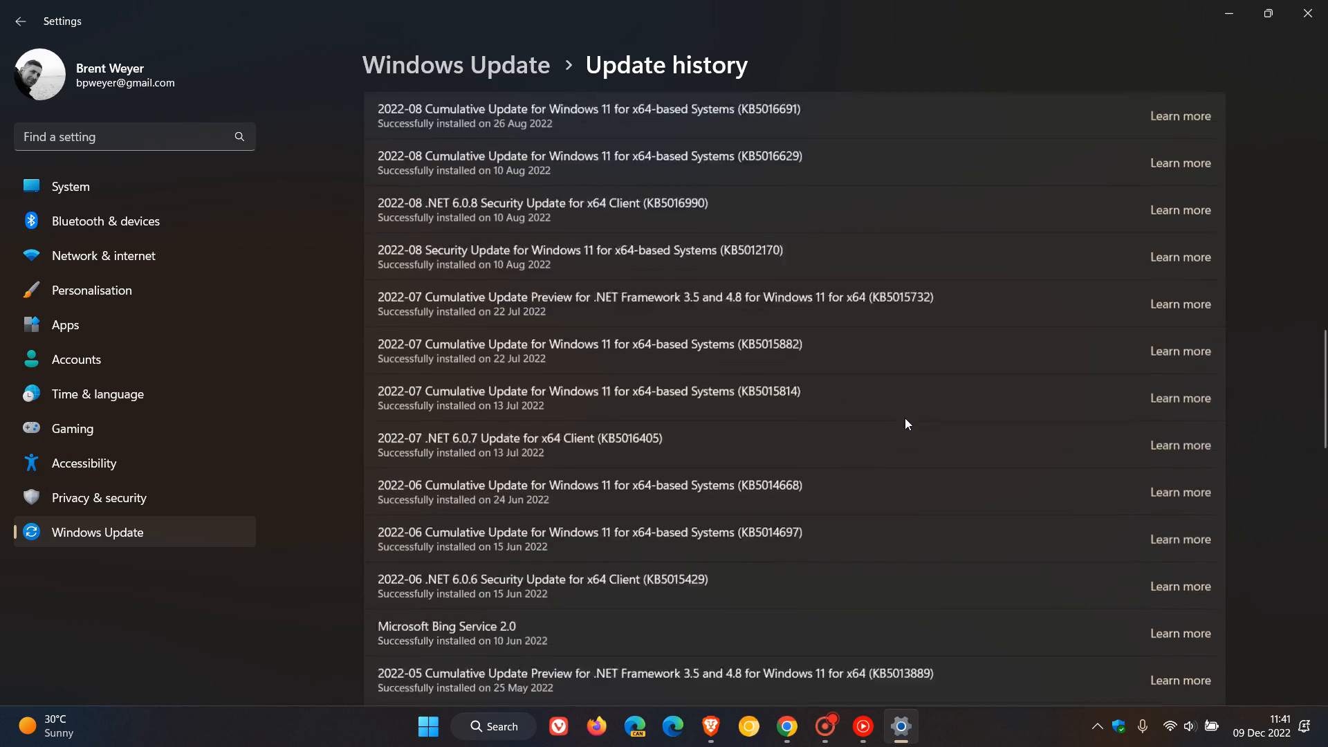
scroll(down, 3)
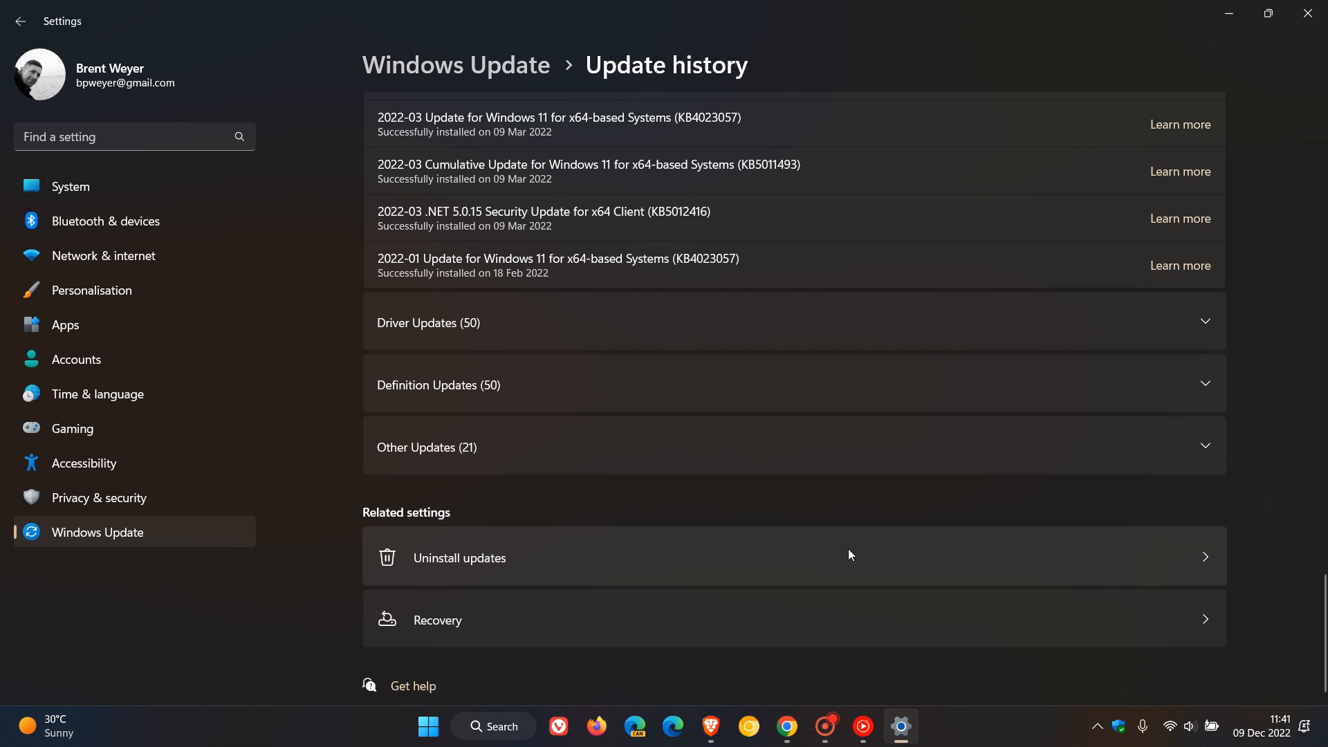
Step: Open Uninstall updates under Related settings, listing KB5012170 among removable updates
click(457, 557)
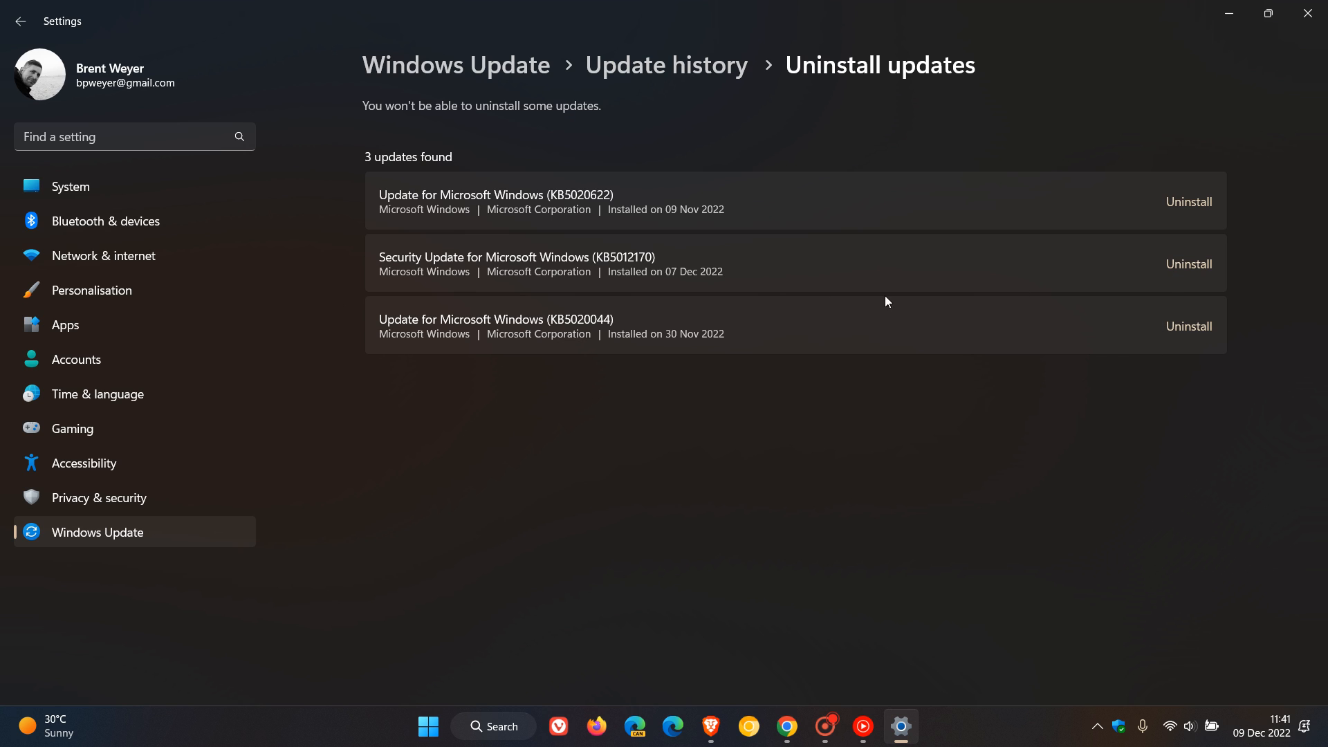
mouse_move(686, 259)
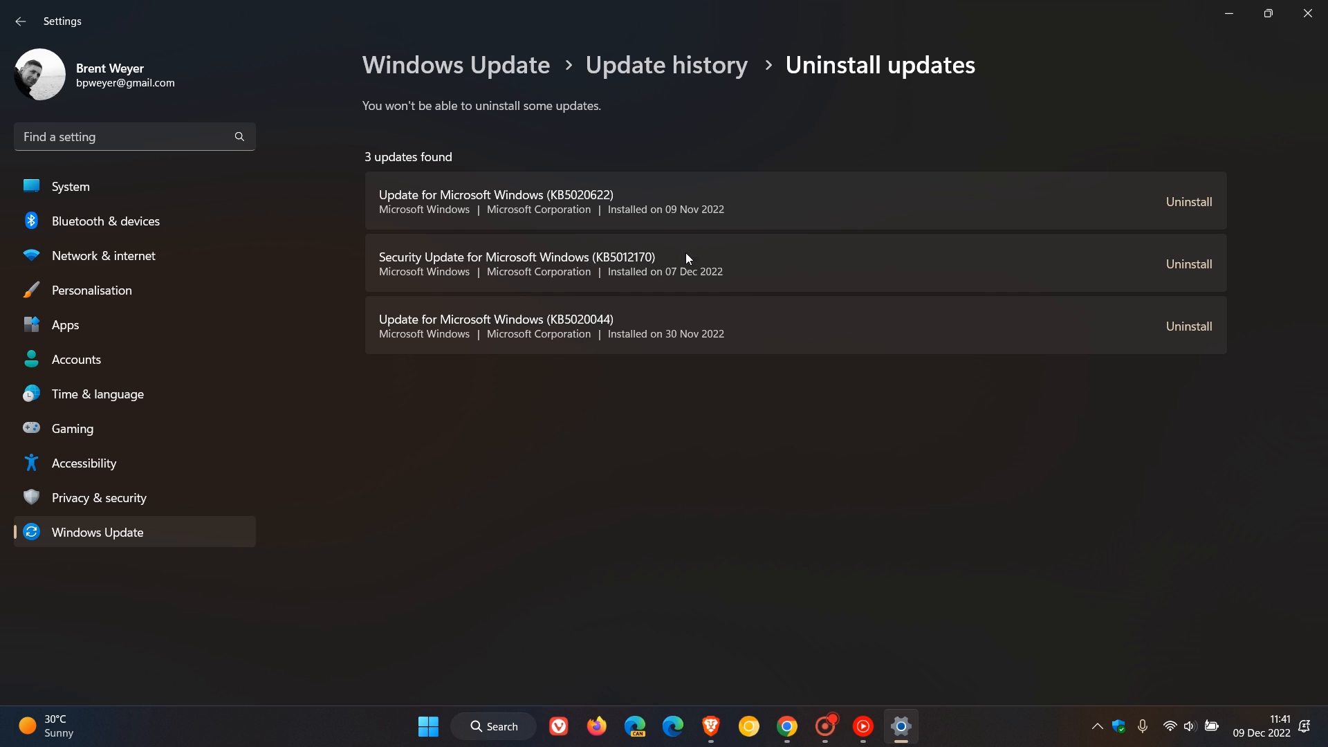
mouse_move(938, 438)
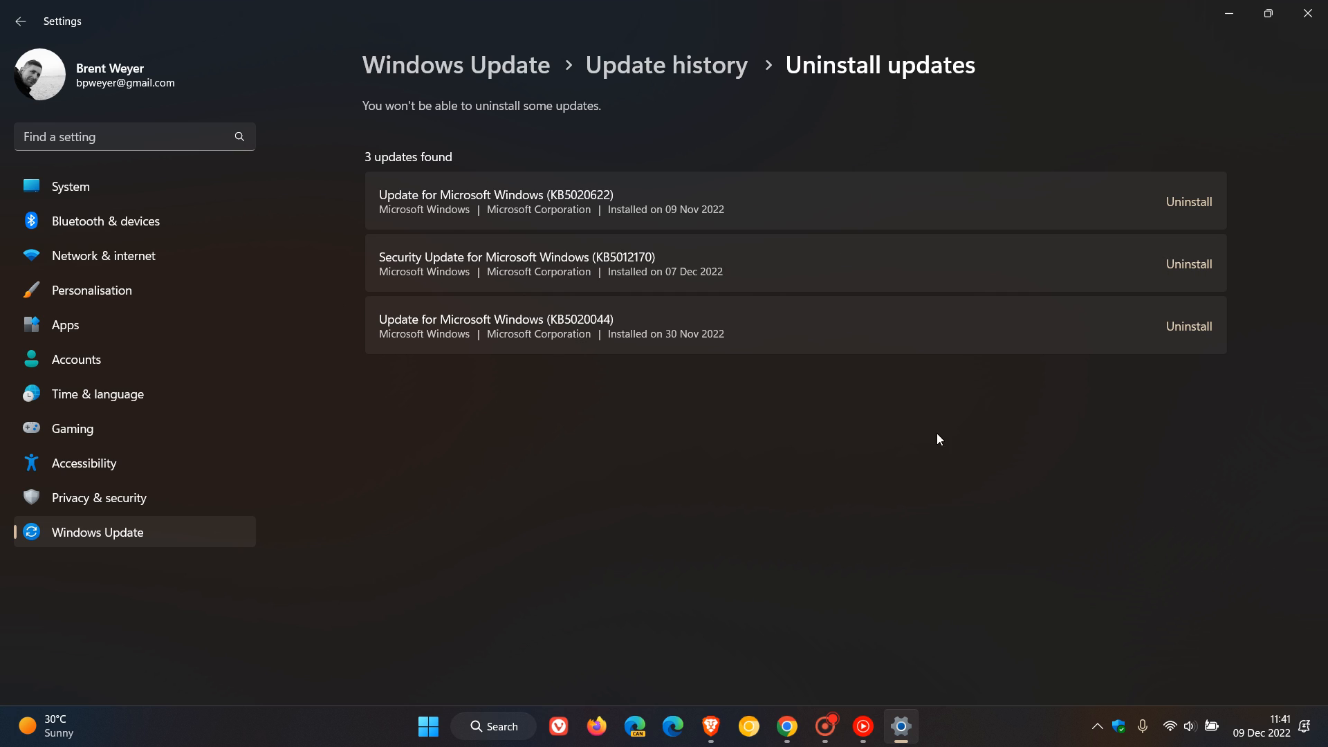
mouse_move(940, 502)
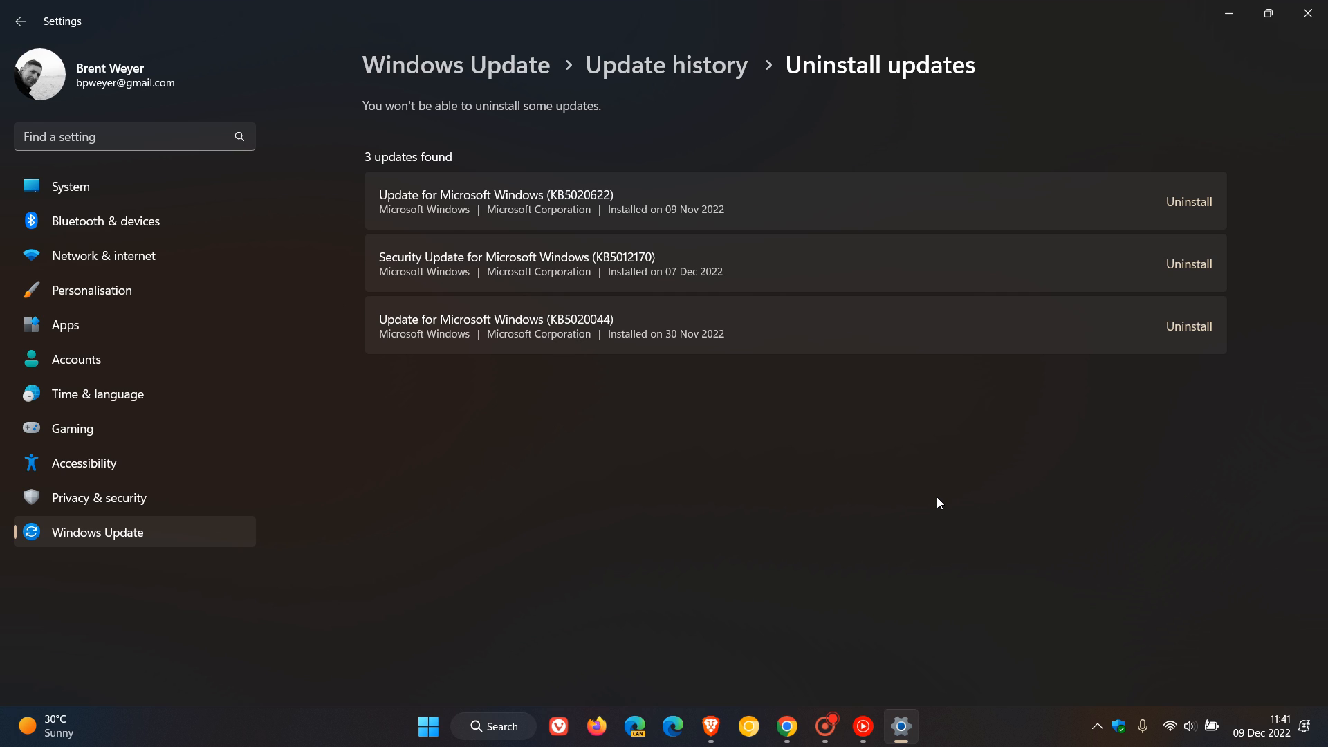
mouse_move(1192, 111)
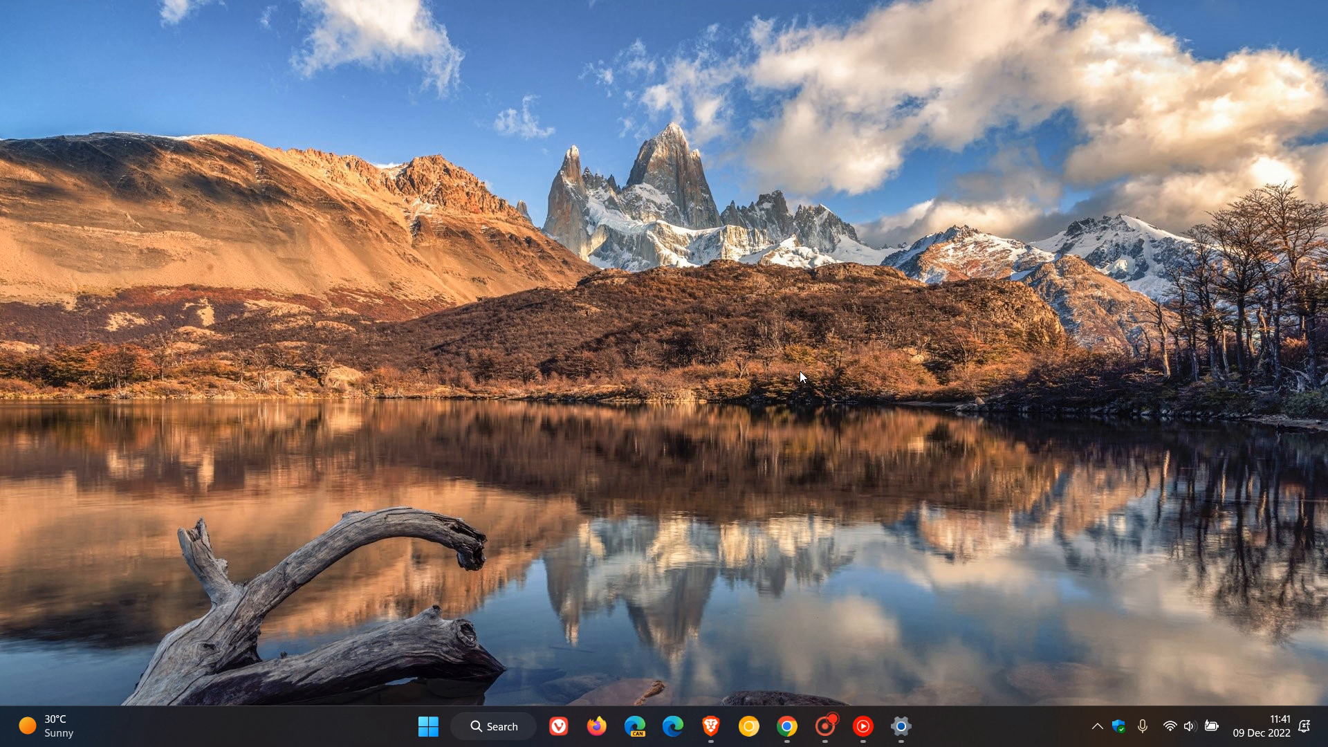
mouse_move(878, 397)
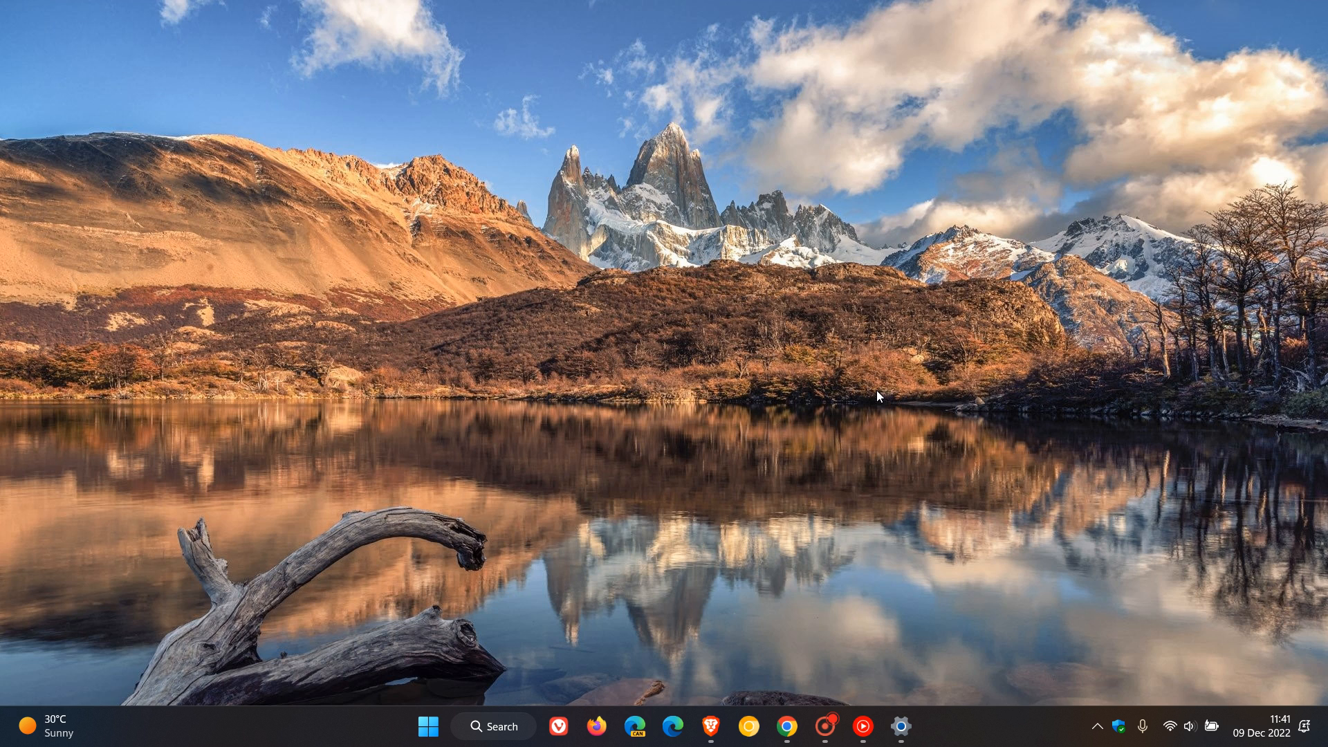
mouse_move(853, 353)
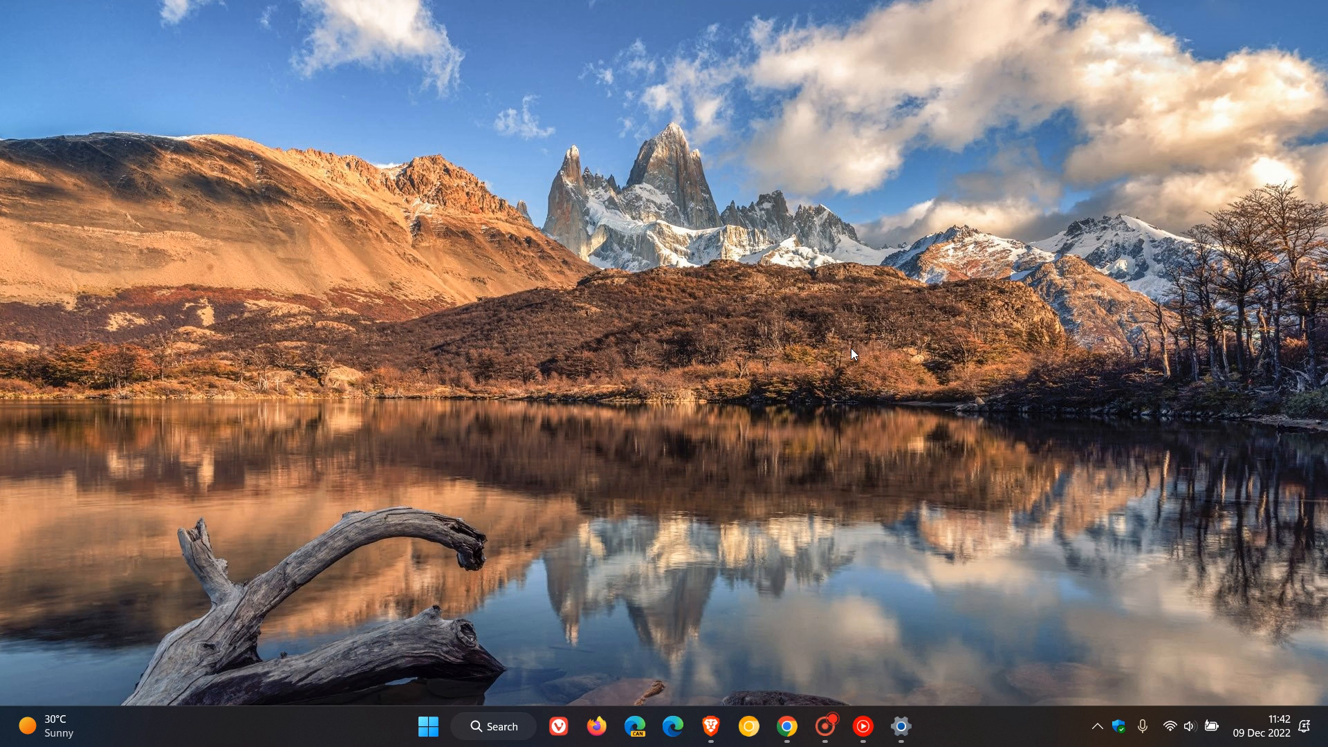
mouse_move(866, 358)
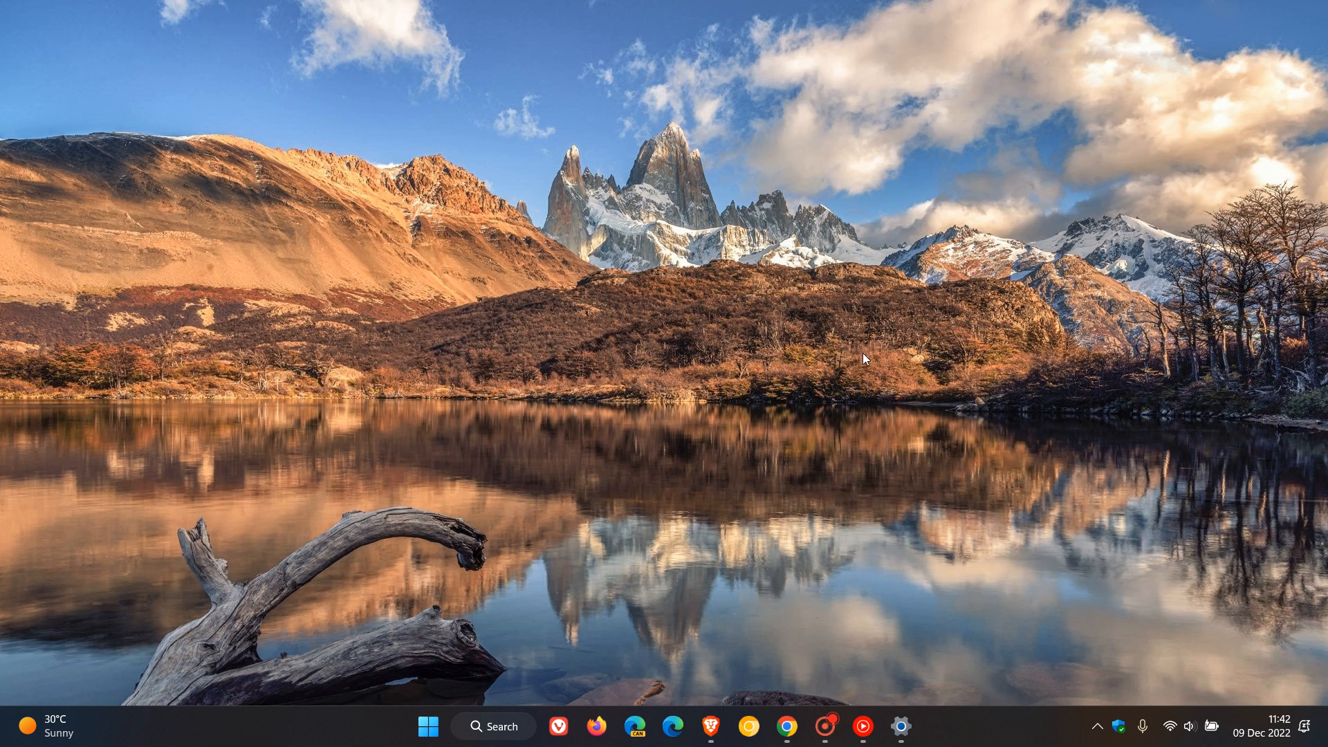
mouse_move(967, 361)
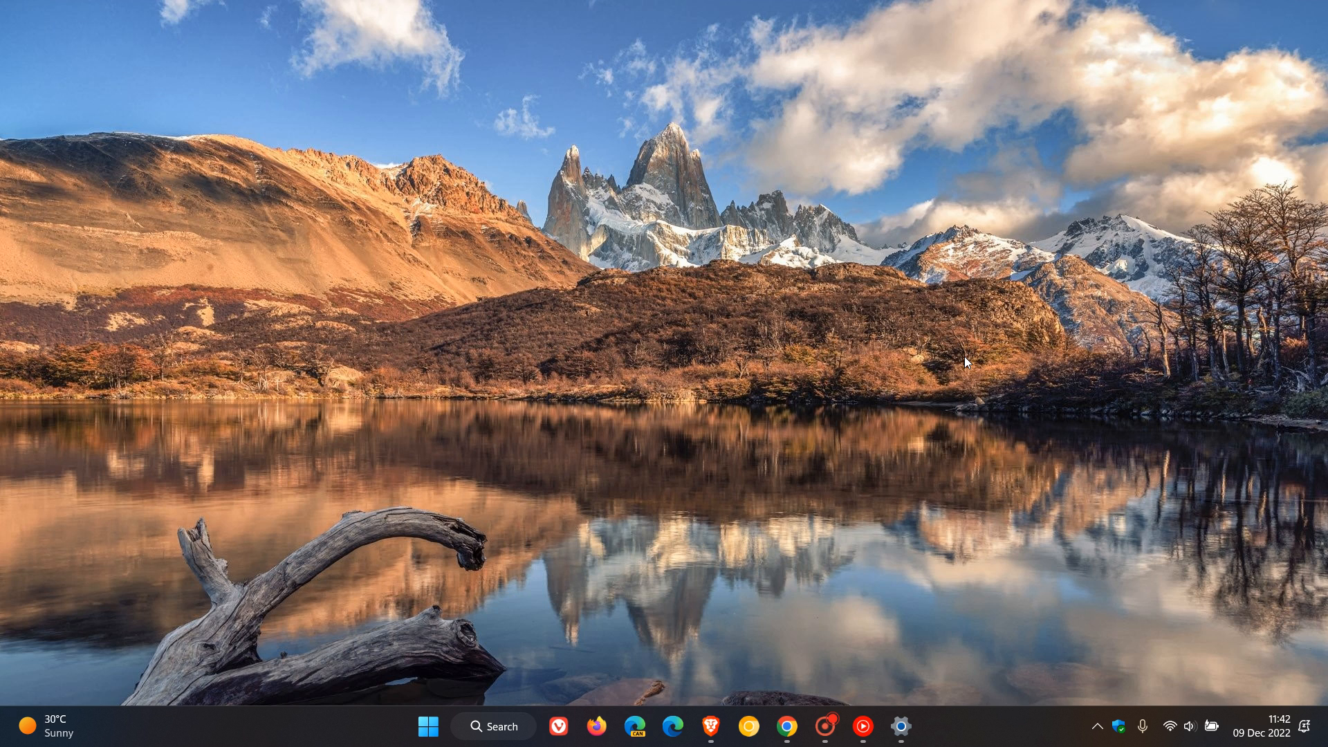